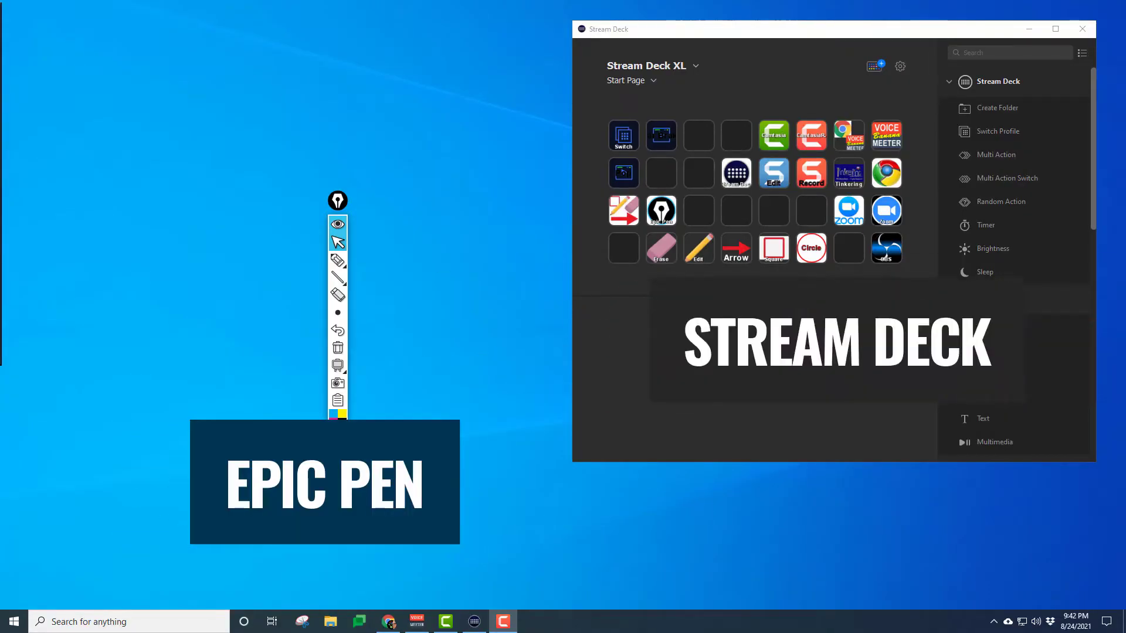
- Drag the Epic Pen toolbar by its pen handle to a new desktop position
{"action": "left_click", "coordinate": [987, 298]}
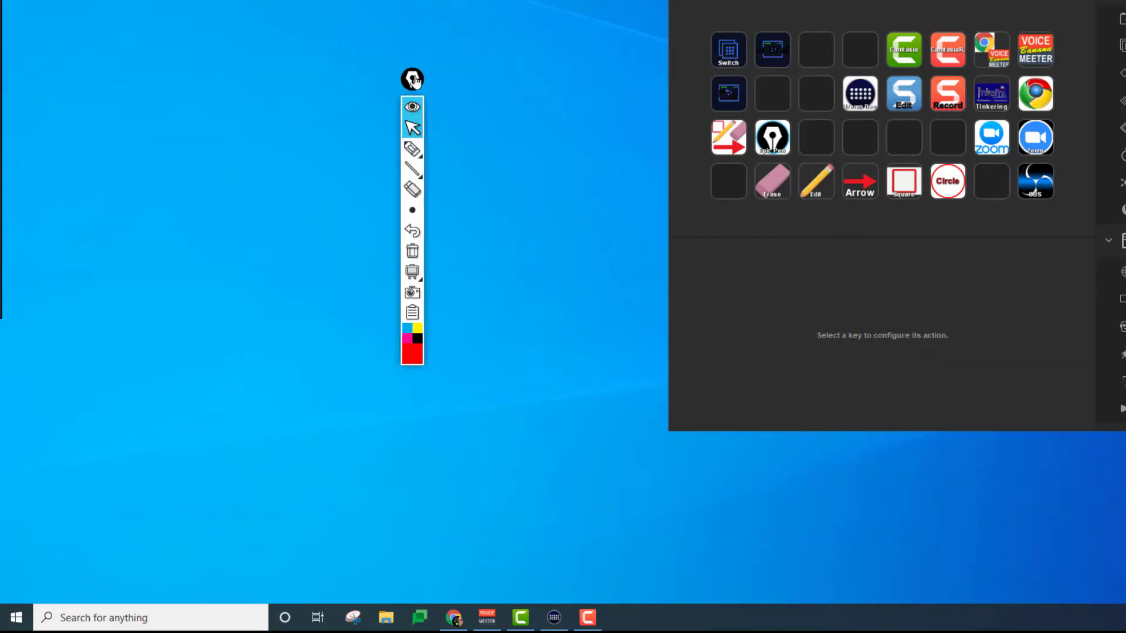
{"action": "left_click_drag", "start_coordinate": [412, 79], "coordinate": [389, 136]}
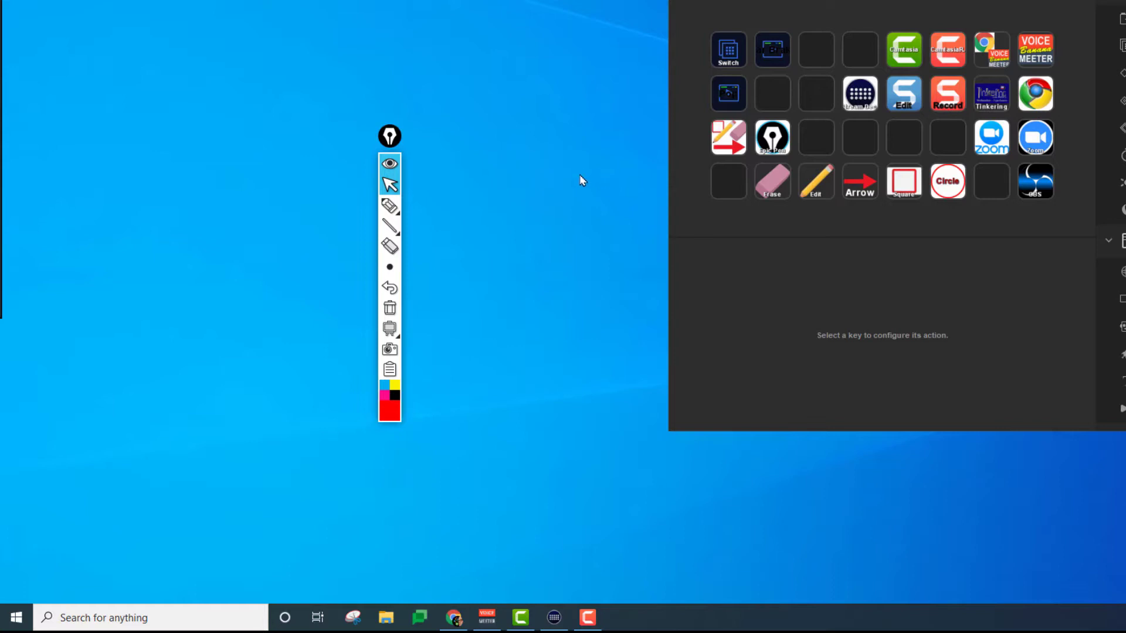
{"action": "mouse_move", "coordinate": [554, 192]}
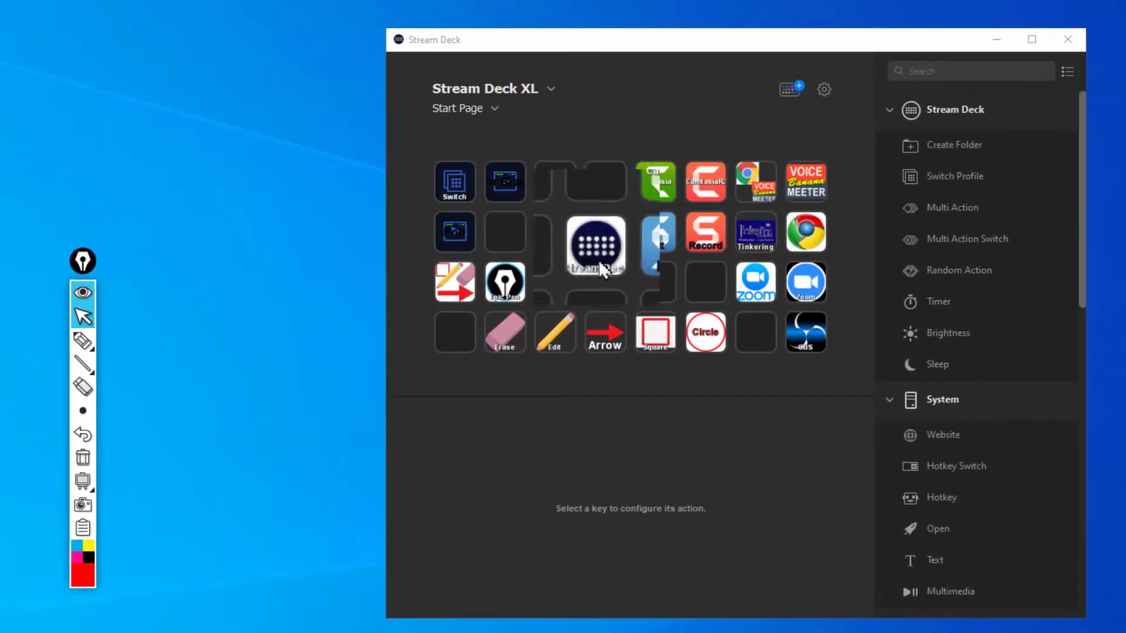
- Select the Stream Deck launcher key to show its Open action pointing to StreamDeck.exe
{"action": "left_click", "coordinate": [595, 246]}
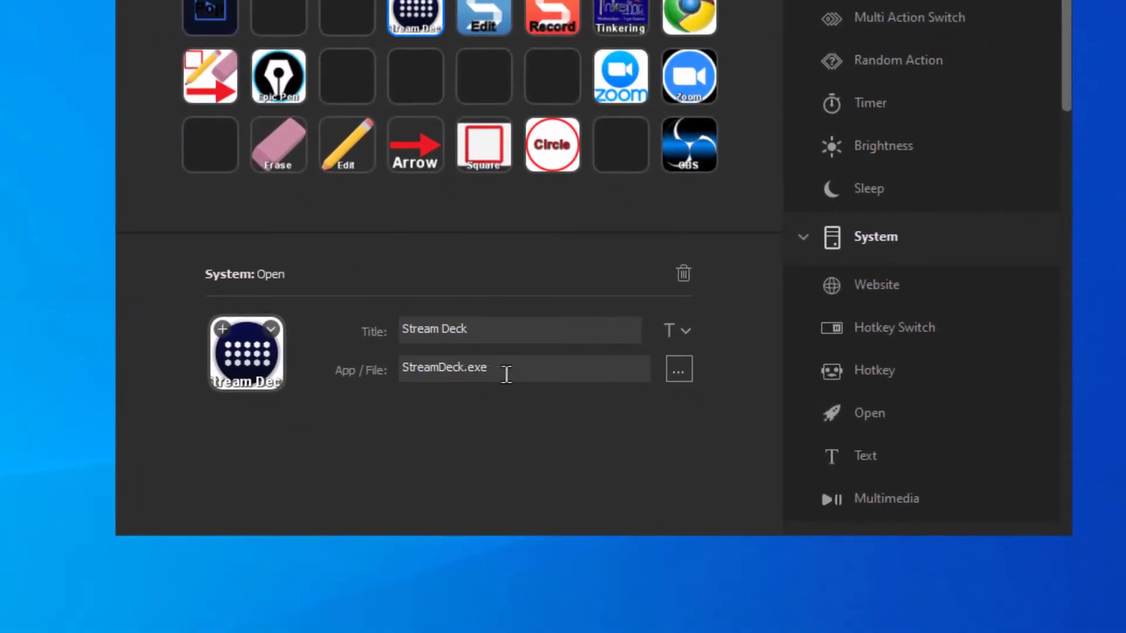
{"action": "mouse_move", "coordinate": [521, 370]}
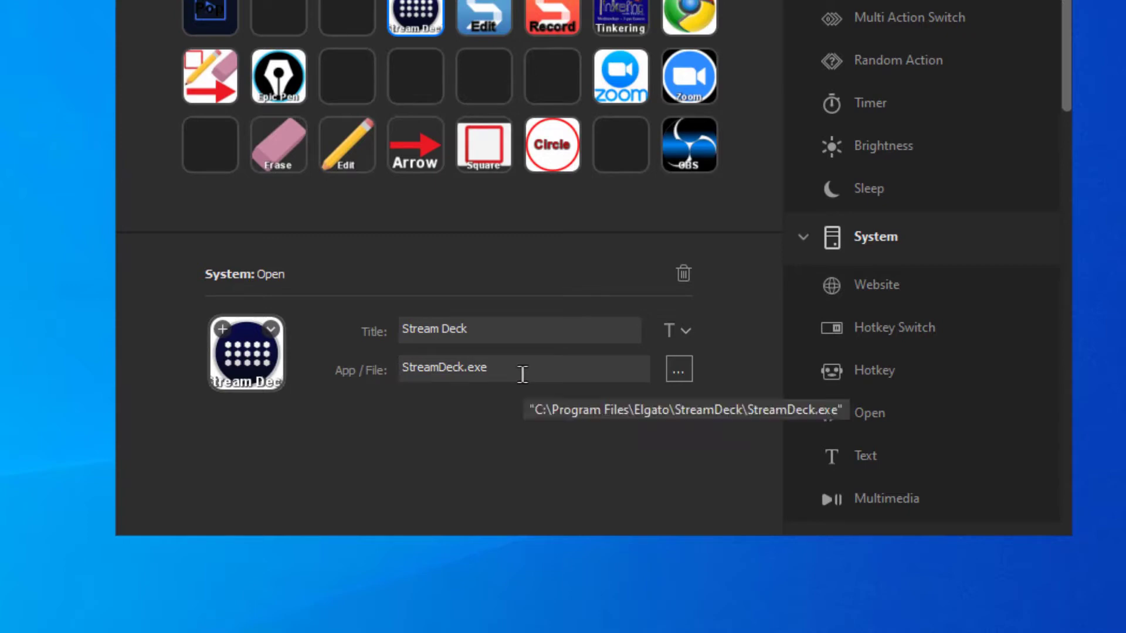
{"action": "mouse_move", "coordinate": [584, 421]}
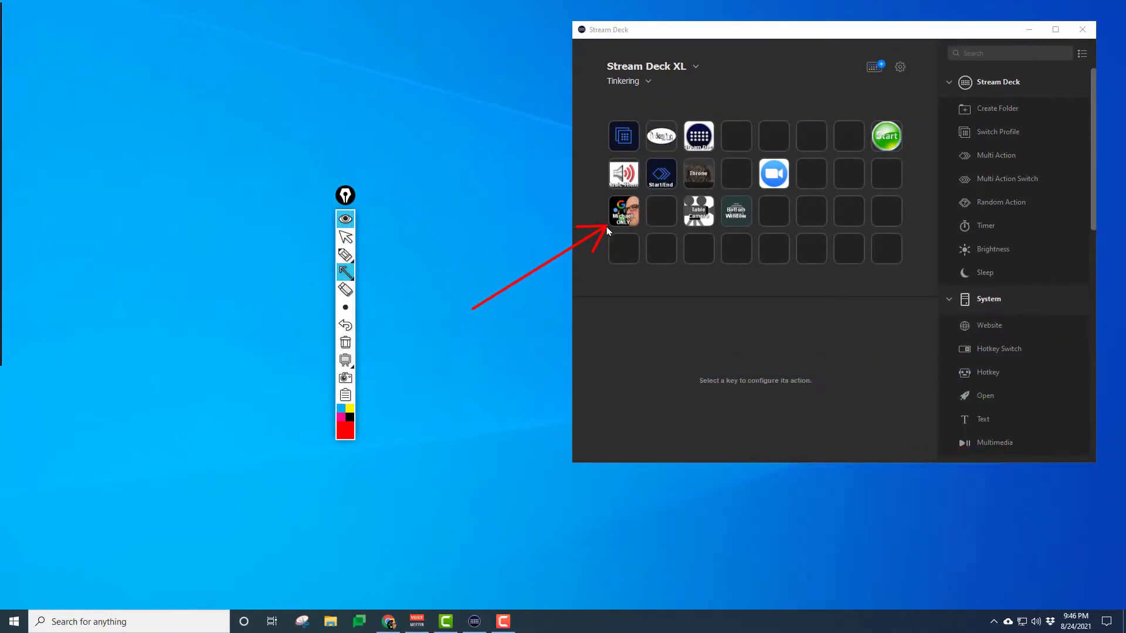
{"action": "mouse_move", "coordinate": [587, 231]}
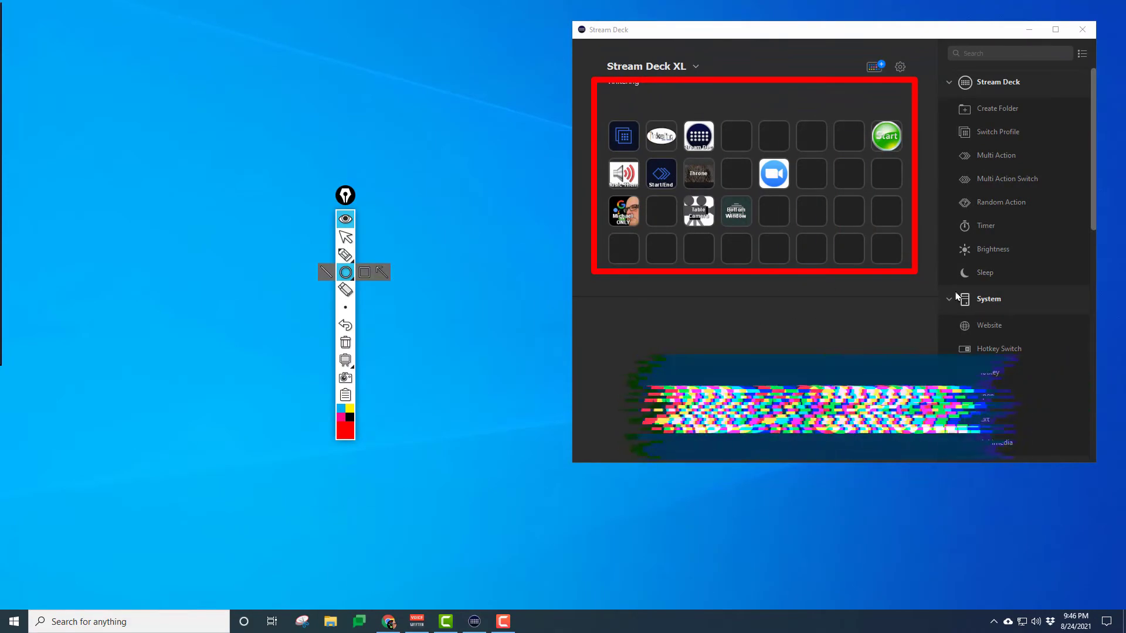
- Choose the circle tool from the Epic Pen shapes flyout
{"action": "left_click", "coordinate": [345, 272]}
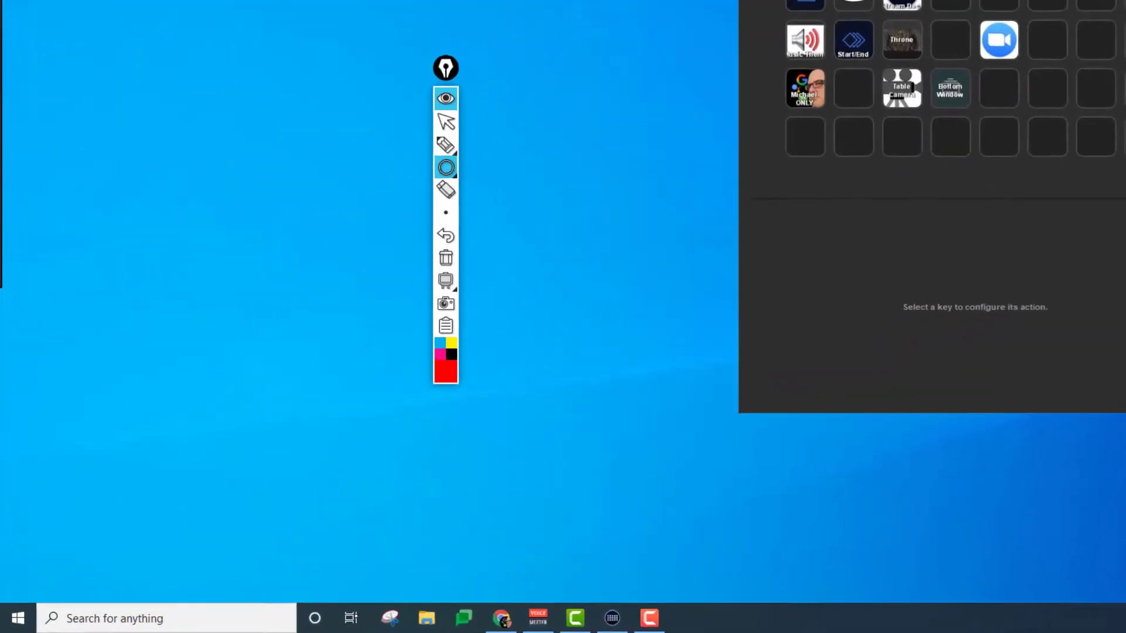
{"action": "mouse_move", "coordinate": [482, 129]}
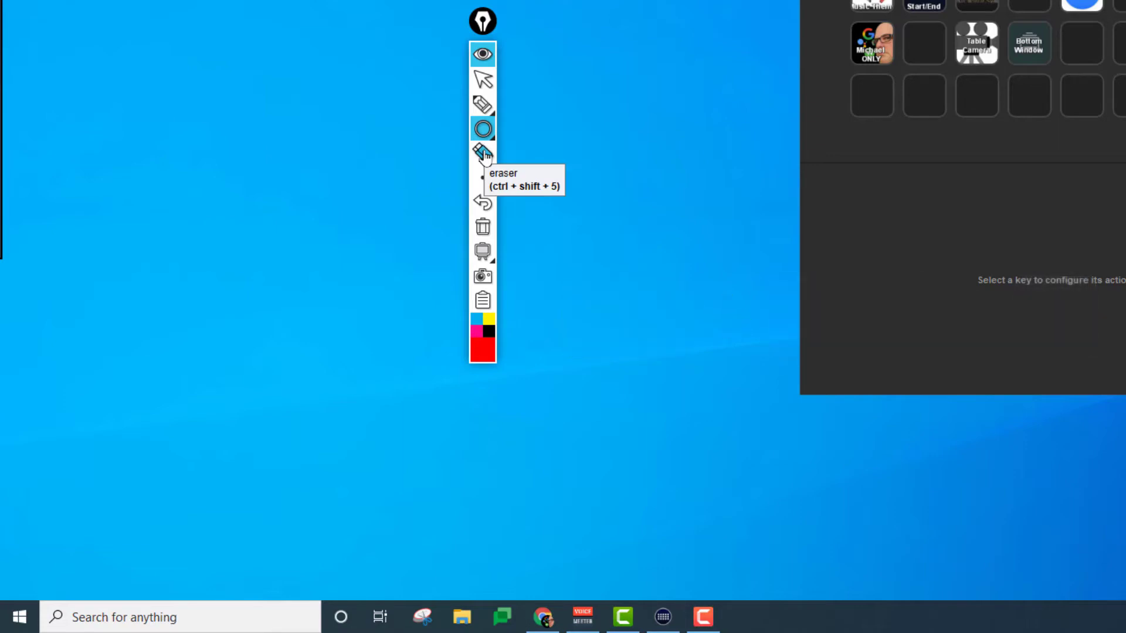
{"action": "mouse_move", "coordinate": [482, 226]}
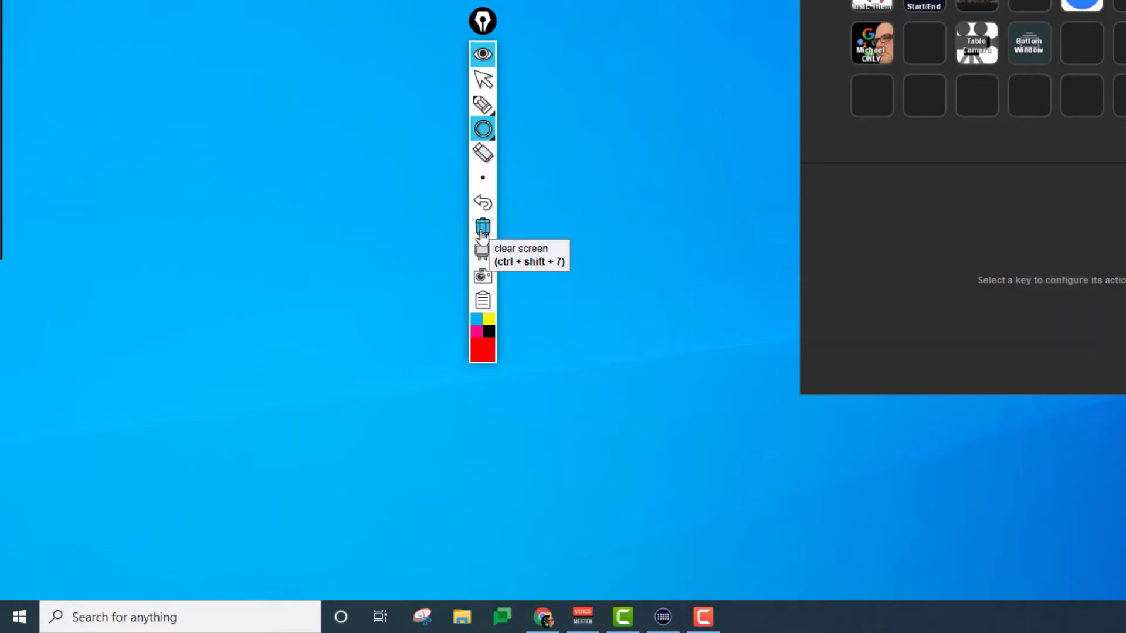
{"action": "key", "text": "ctrl+shift+7"}
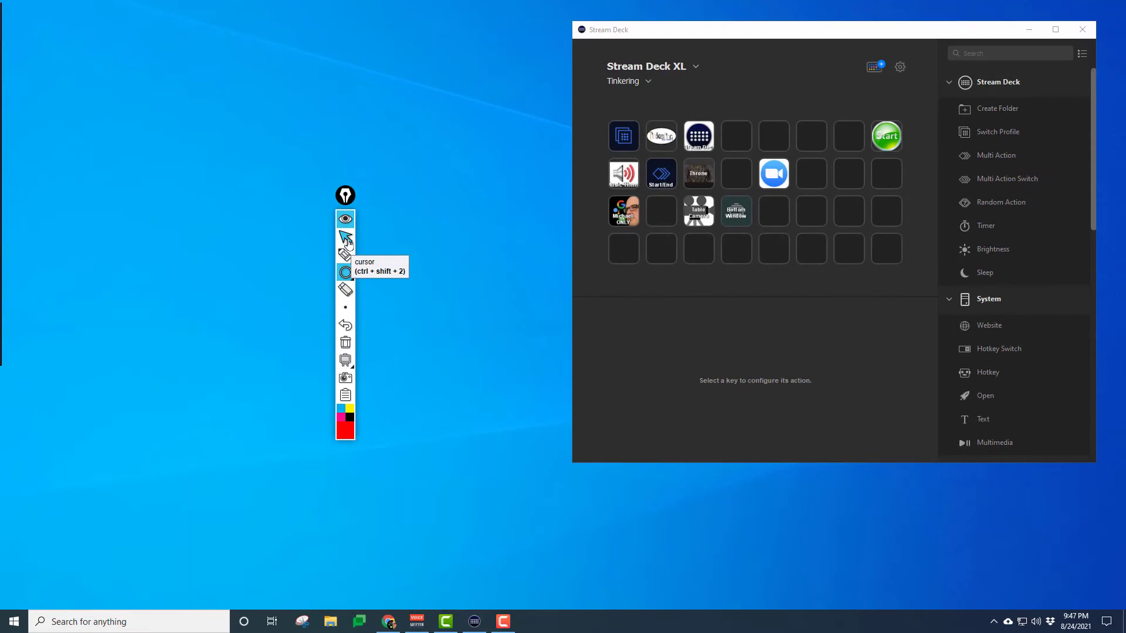
{"action": "left_click", "coordinate": [344, 273]}
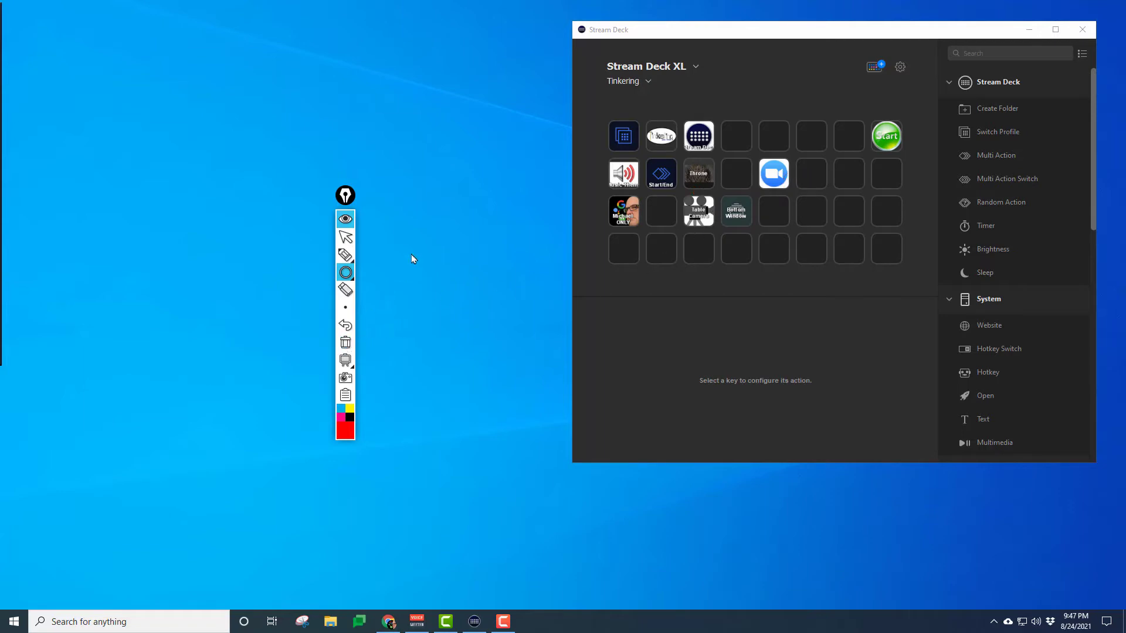
{"action": "mouse_move", "coordinate": [345, 237]}
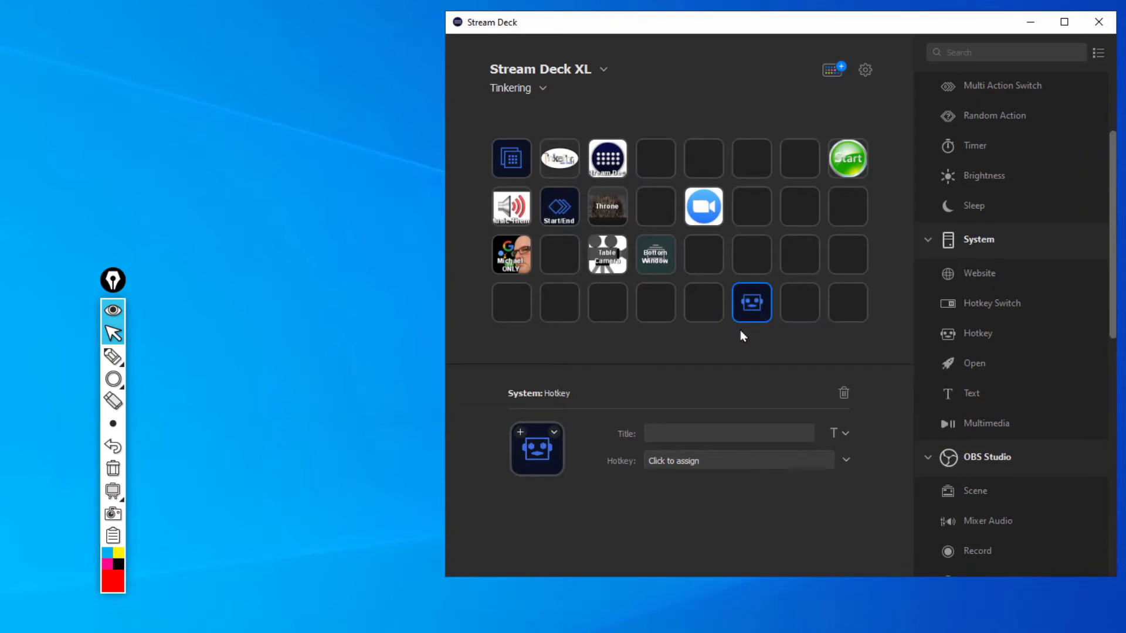
{"action": "mouse_move", "coordinate": [584, 416]}
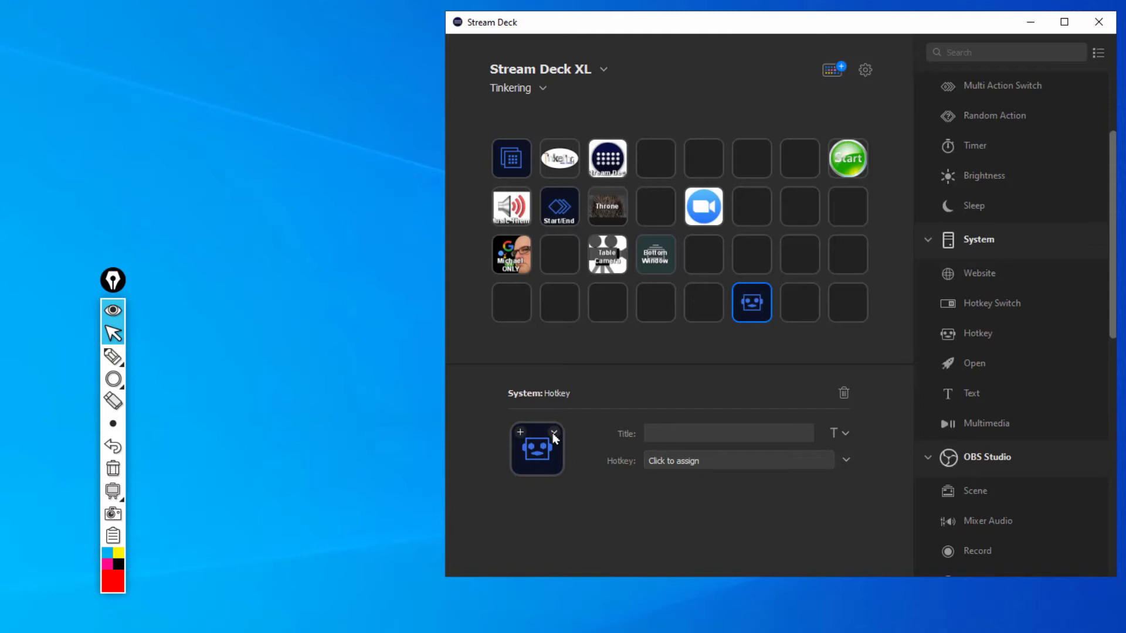
- Give the new Hotkey key a cursor icon from file, Ctrl+Shift+2, and a blank title
{"action": "left_click", "coordinate": [552, 432]}
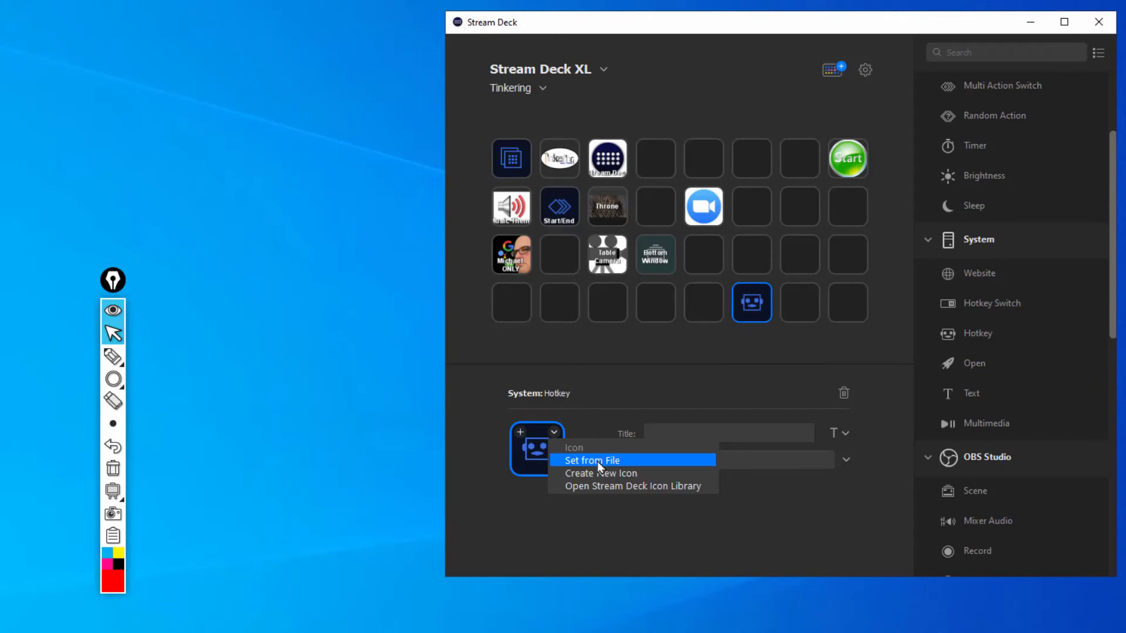
{"action": "left_click", "coordinate": [590, 460]}
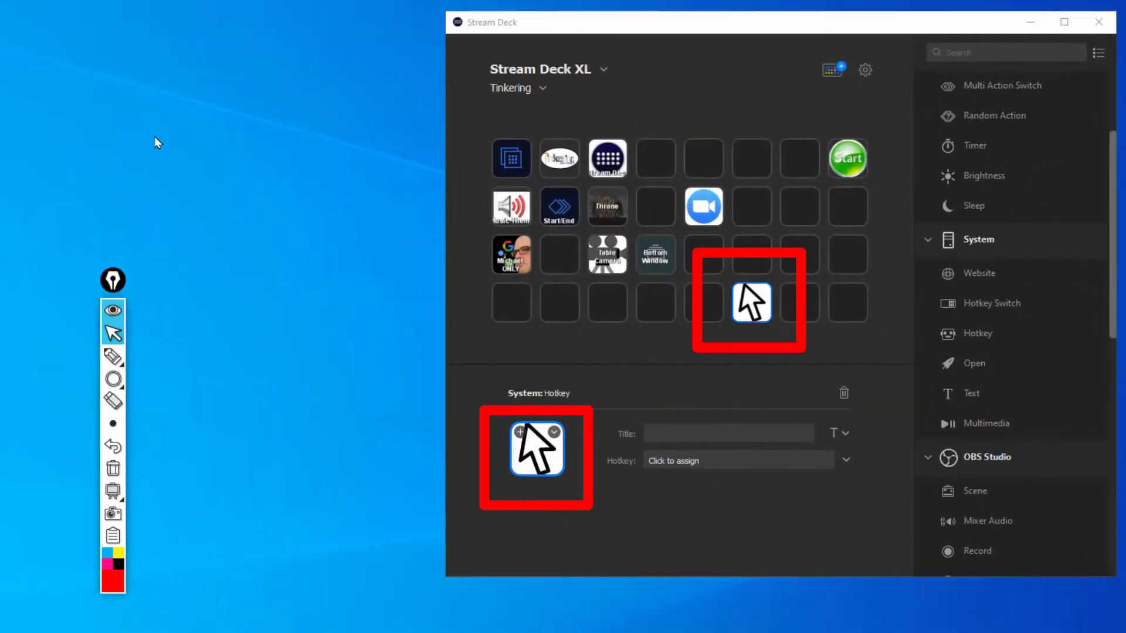
{"action": "mouse_move", "coordinate": [180, 168]}
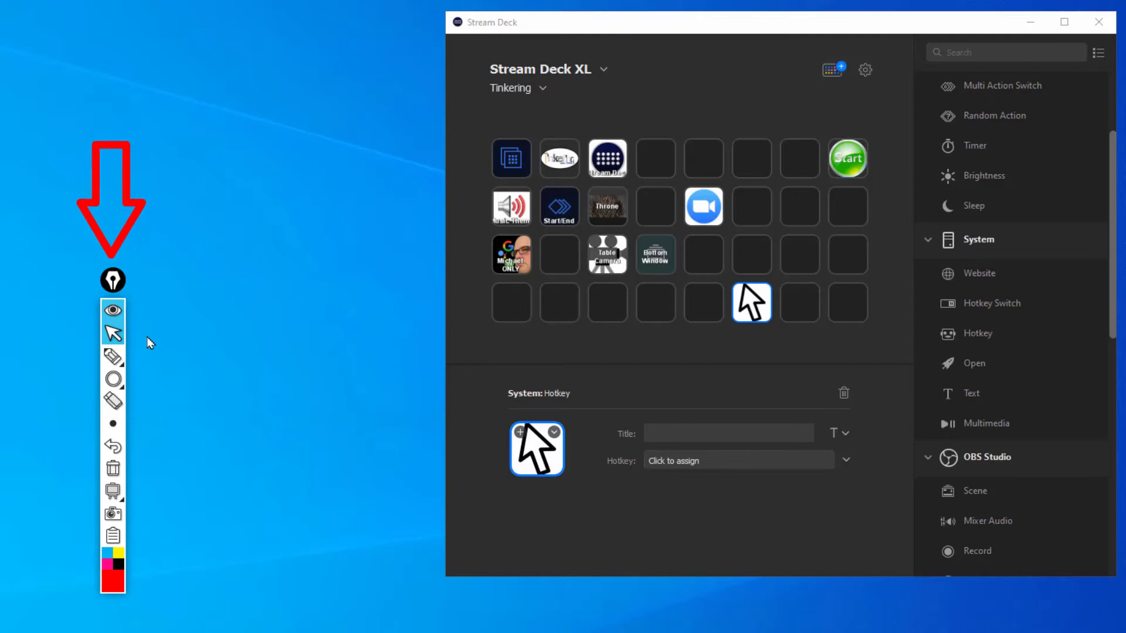
{"action": "mouse_move", "coordinate": [112, 332]}
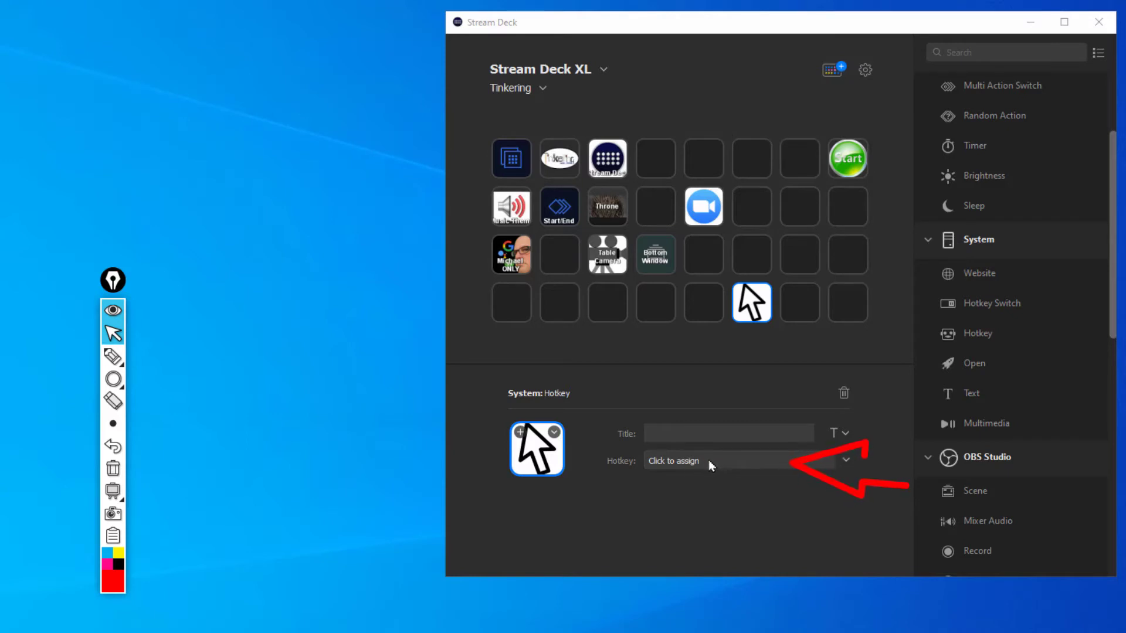
{"action": "left_click", "coordinate": [725, 460]}
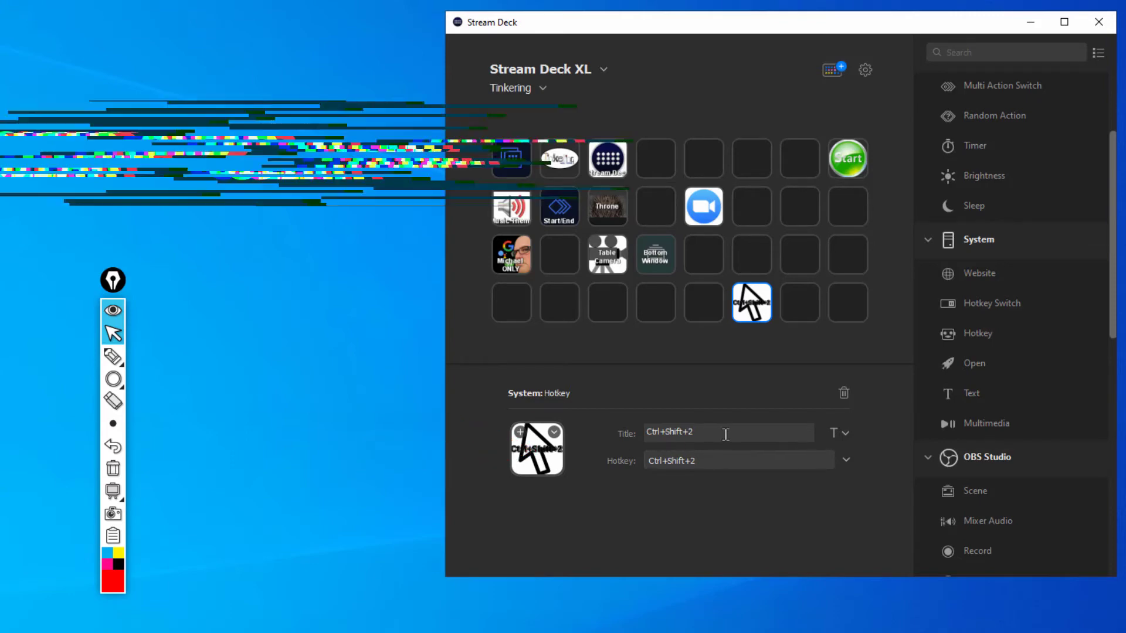
{"action": "triple_click", "coordinate": [725, 433]}
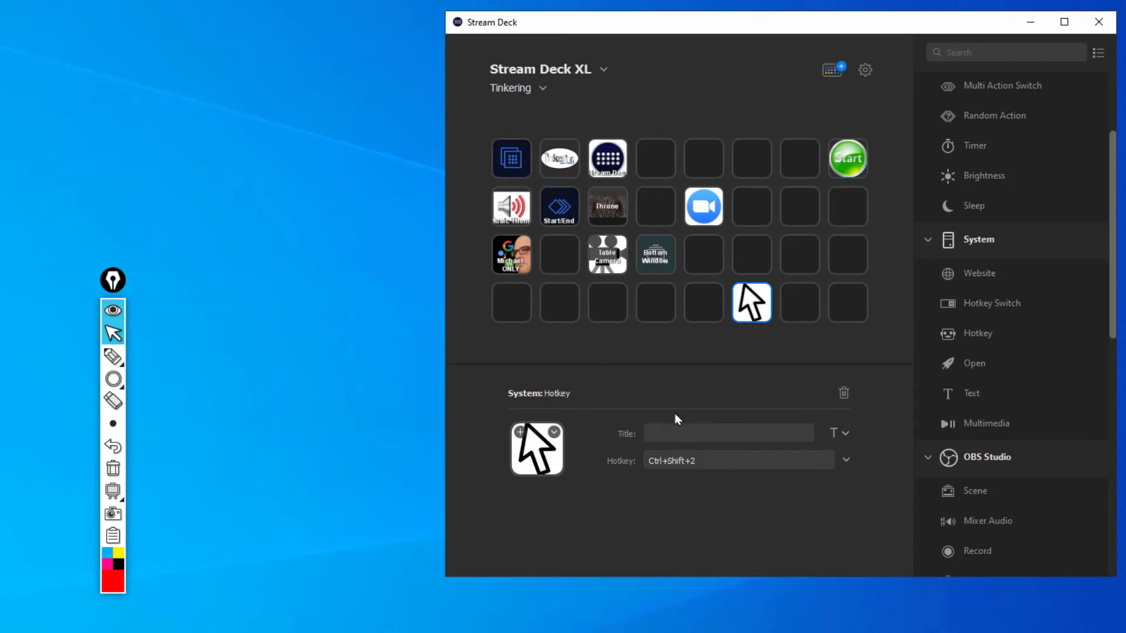
{"action": "mouse_move", "coordinate": [1018, 383]}
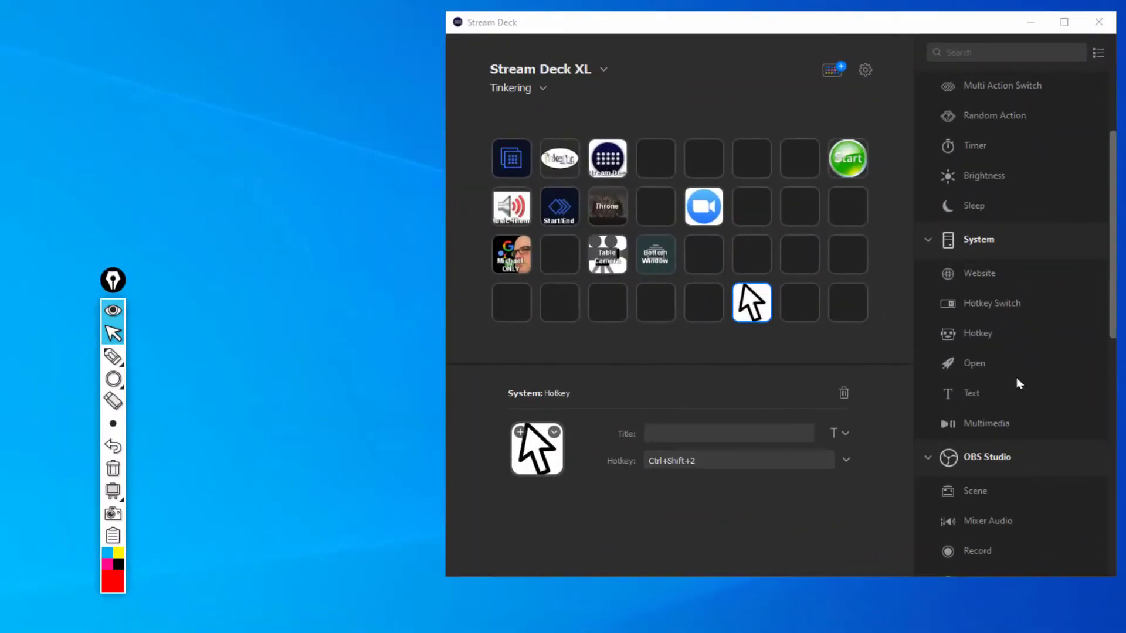
- Drop a Hotkey action onto the bottom-row key beside the cursor key
{"action": "left_click_drag", "start_coordinate": [977, 333], "coordinate": [846, 302]}
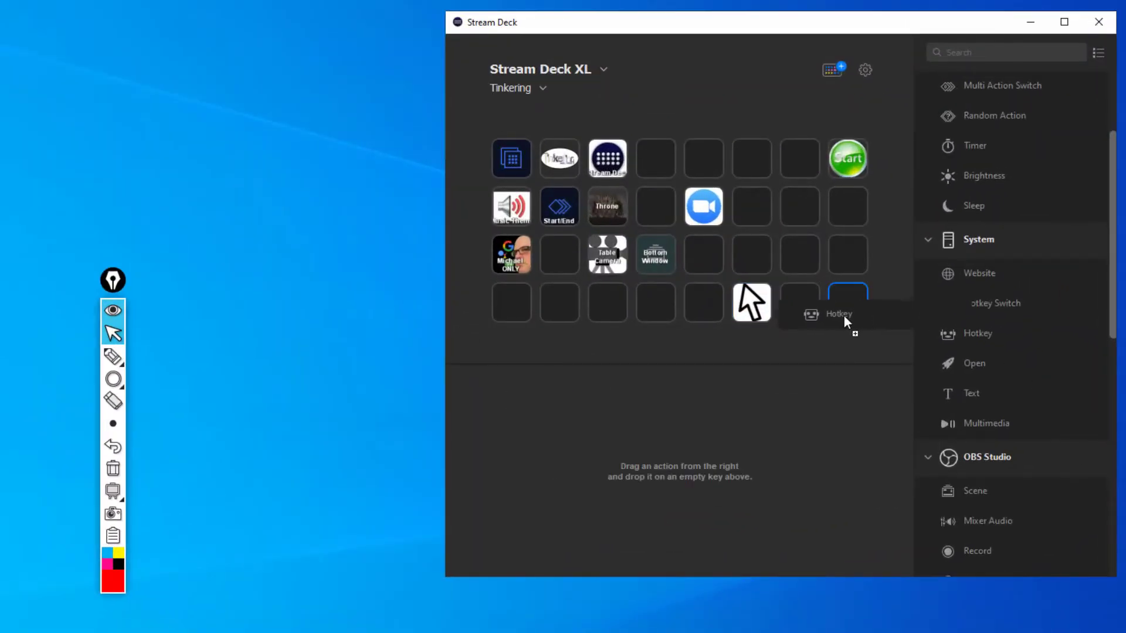
{"action": "left_click_drag", "start_coordinate": [839, 314], "coordinate": [799, 302]}
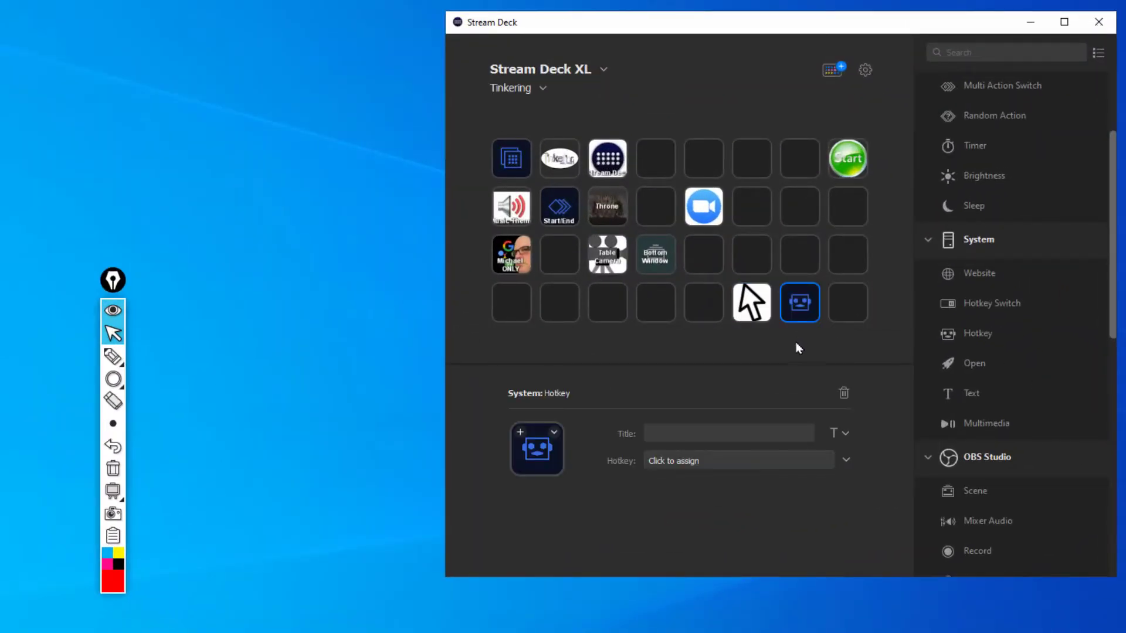
{"action": "mouse_move", "coordinate": [721, 358]}
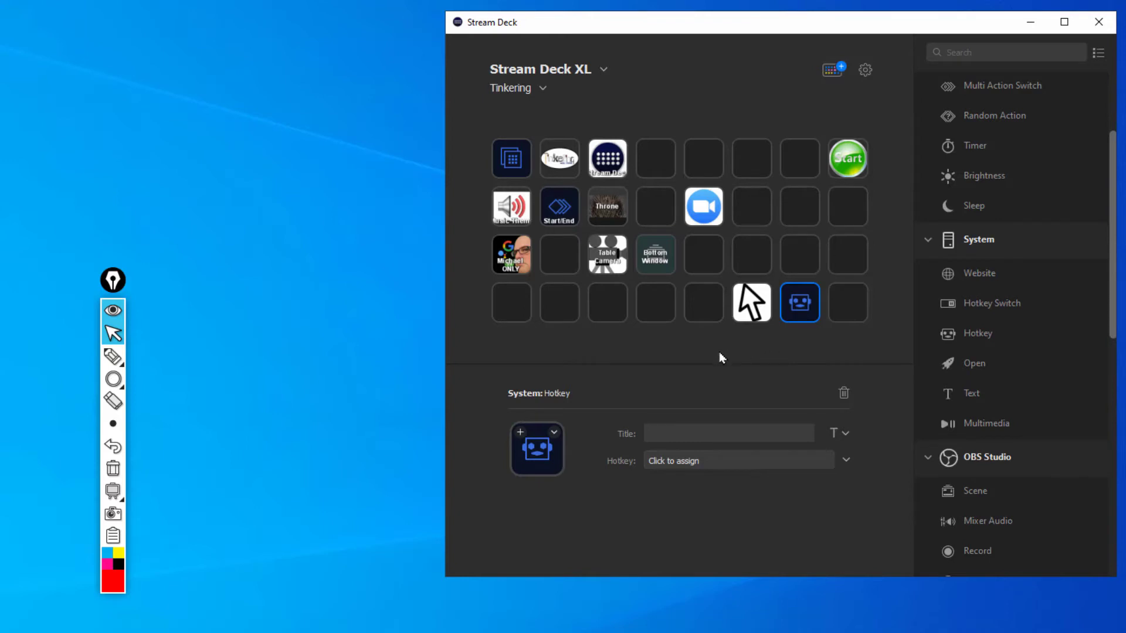
{"action": "mouse_move", "coordinate": [609, 390]}
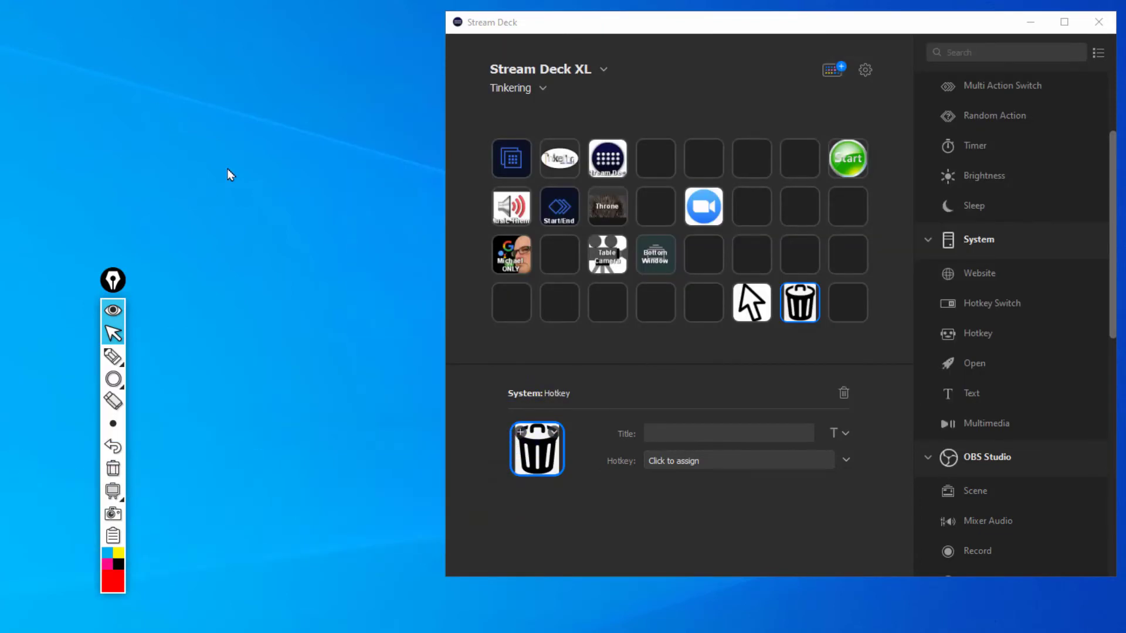
{"action": "mouse_move", "coordinate": [230, 172]}
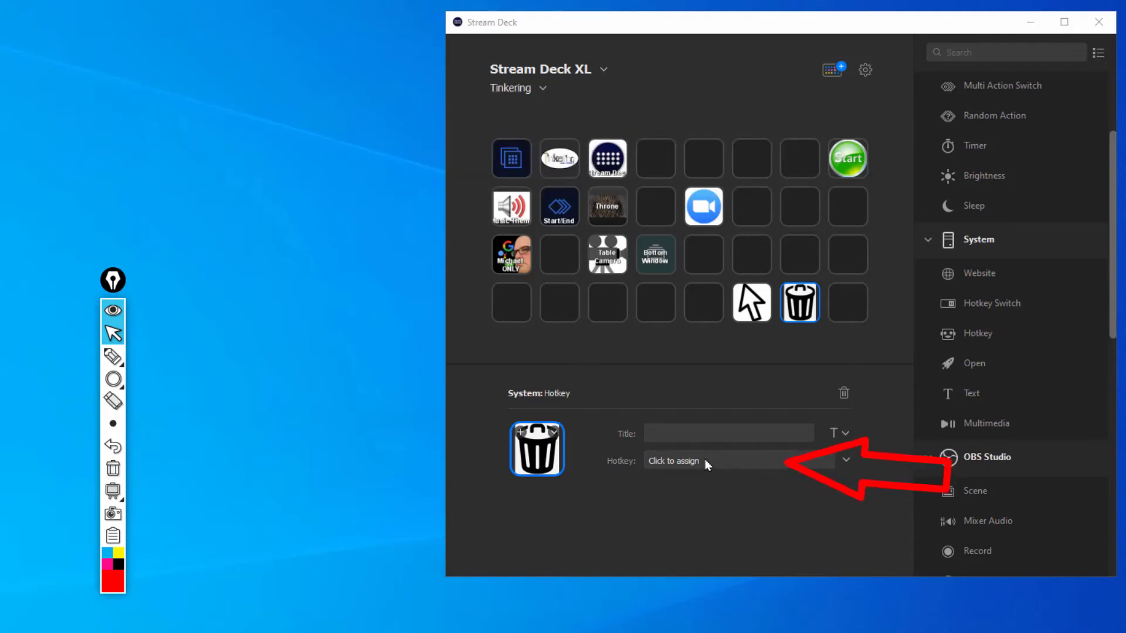
- Assign Ctrl+Shift+7 to the trash-can key and reduce its centred title to 6 pt
{"action": "left_click", "coordinate": [725, 460]}
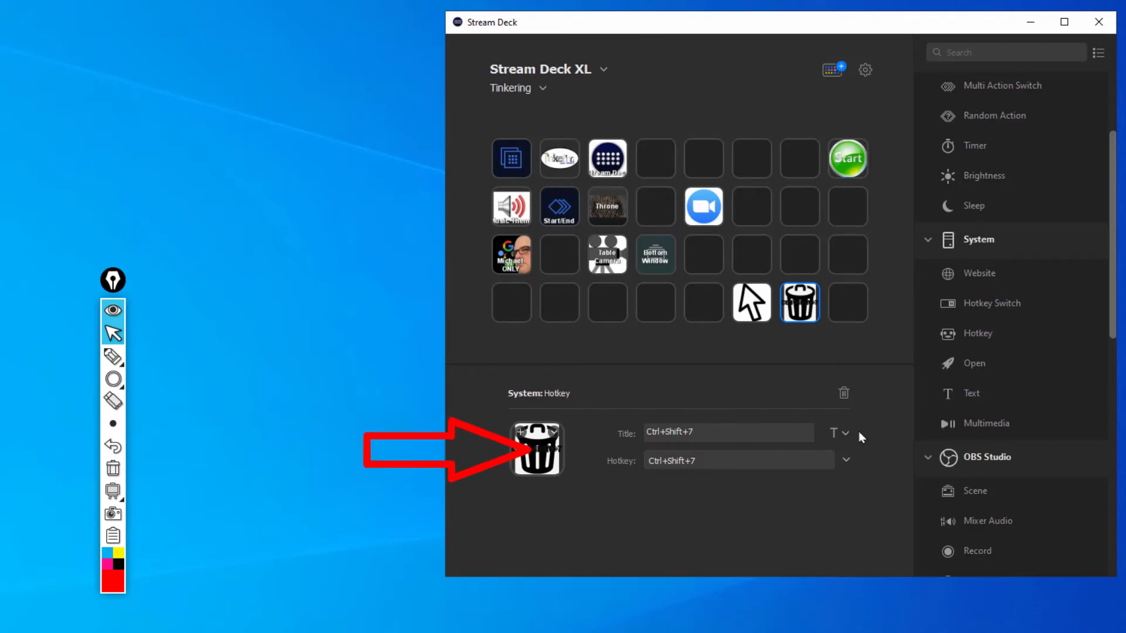
{"action": "left_click", "coordinate": [835, 432]}
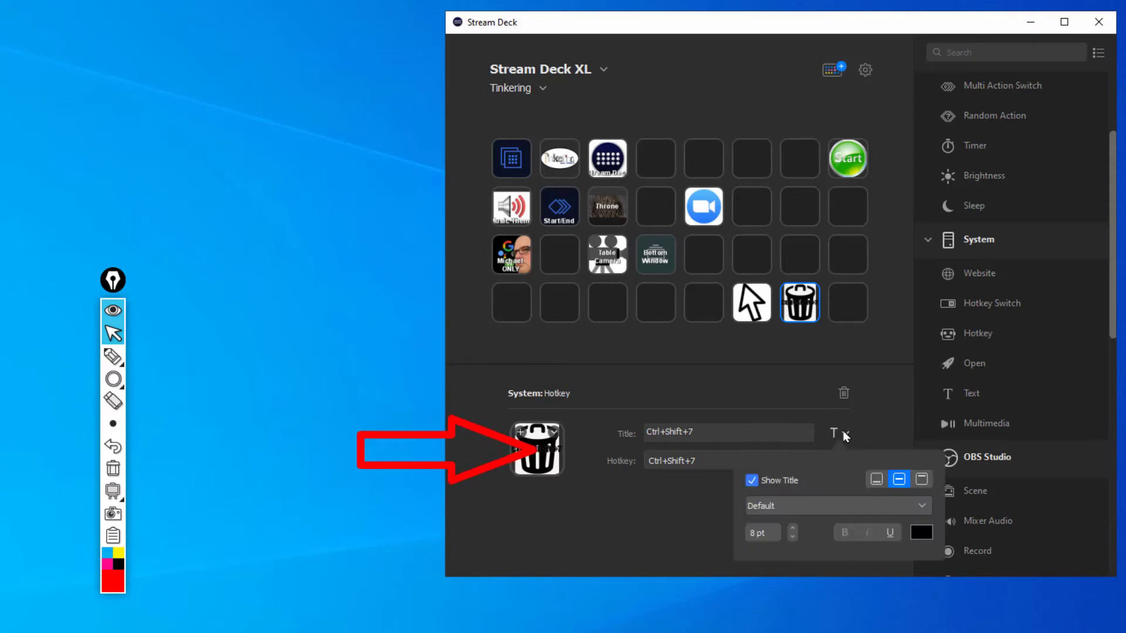
{"action": "left_click", "coordinate": [876, 479]}
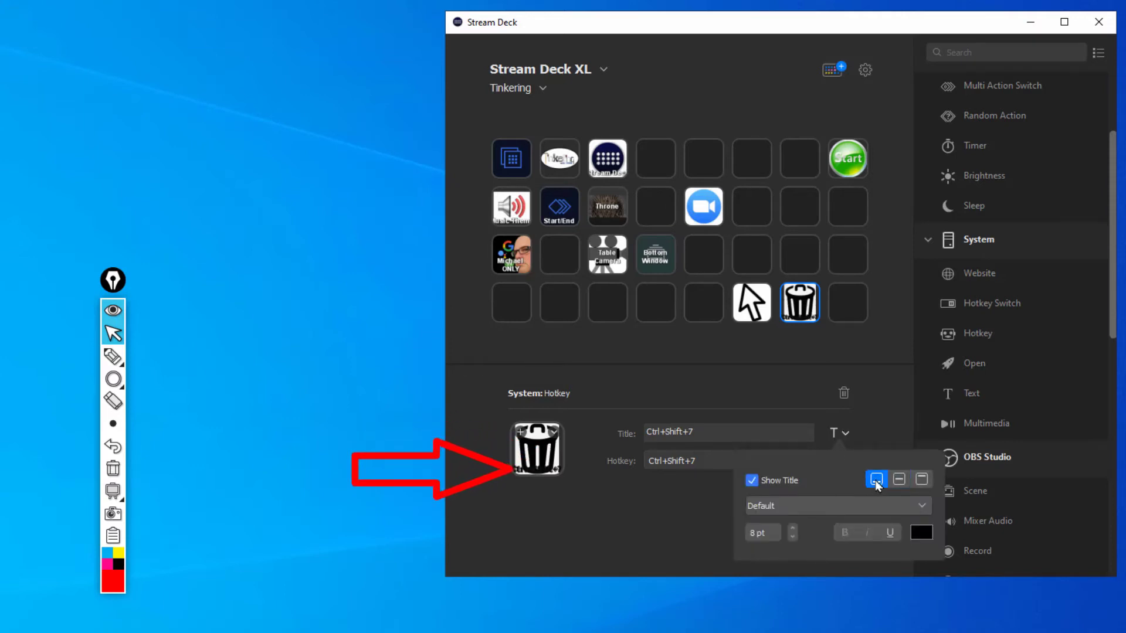
{"action": "left_click", "coordinate": [922, 478]}
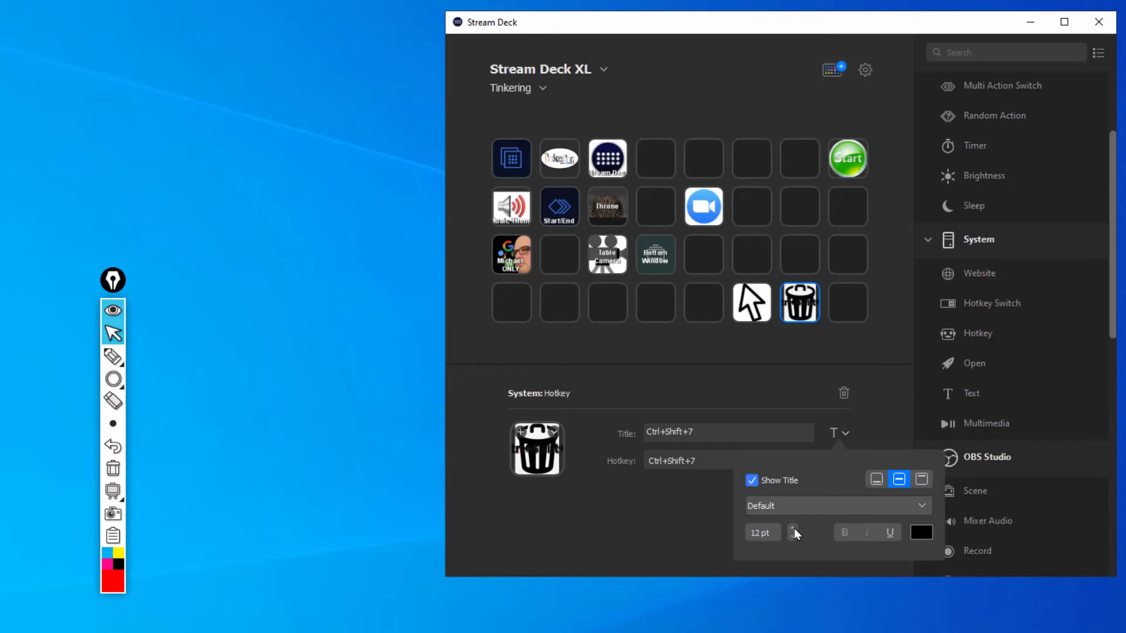
{"action": "left_click", "coordinate": [793, 537]}
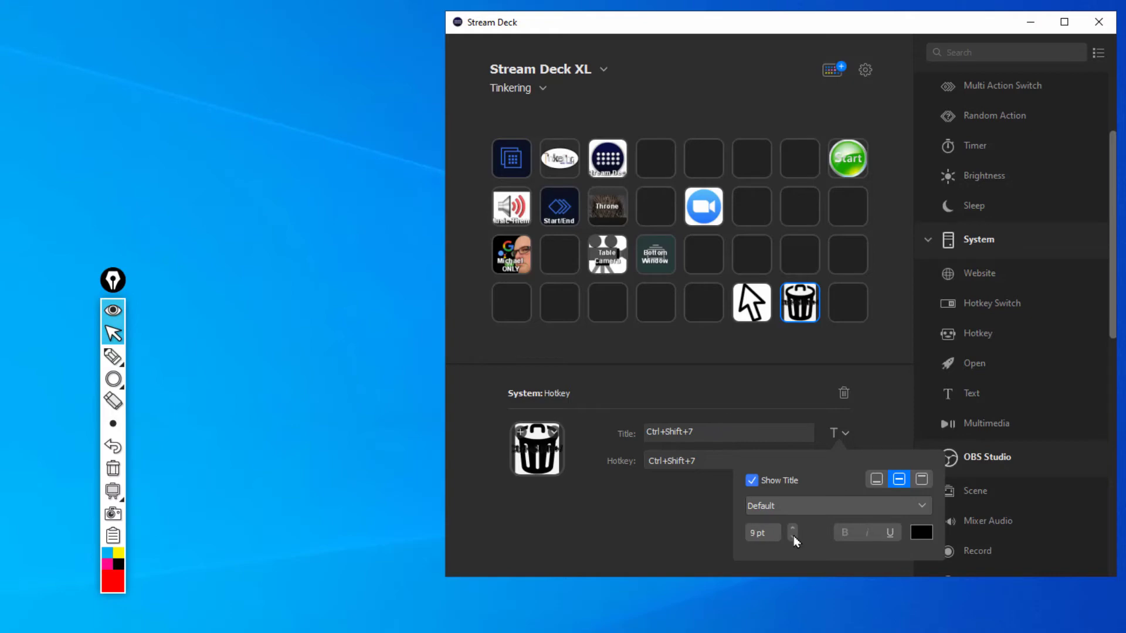
{"action": "left_click", "coordinate": [793, 535]}
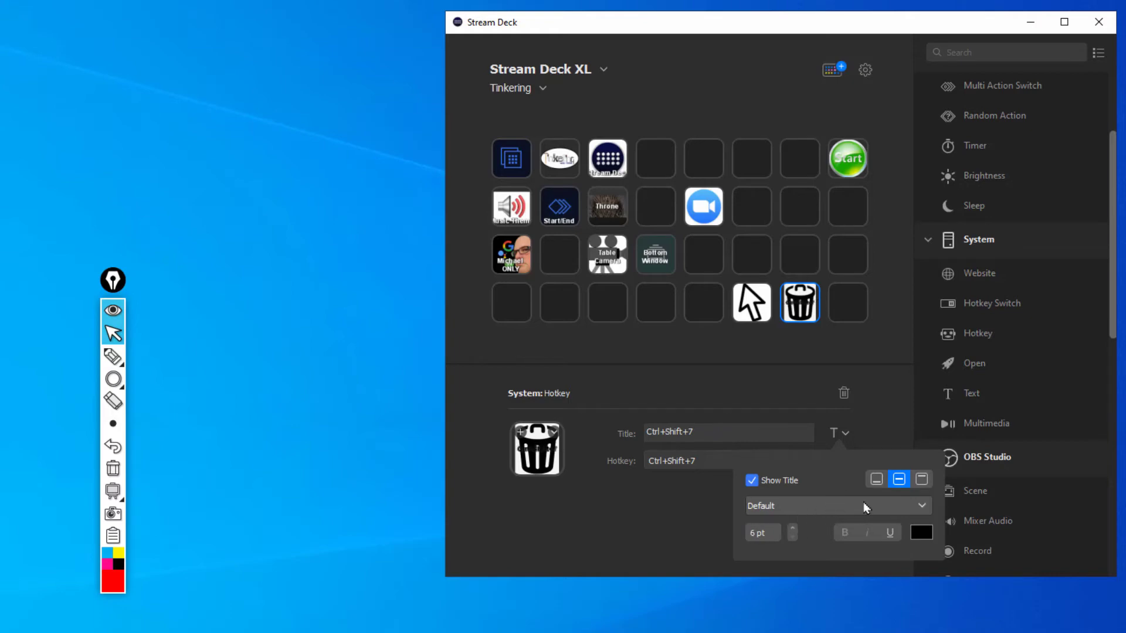
{"action": "mouse_move", "coordinate": [758, 408]}
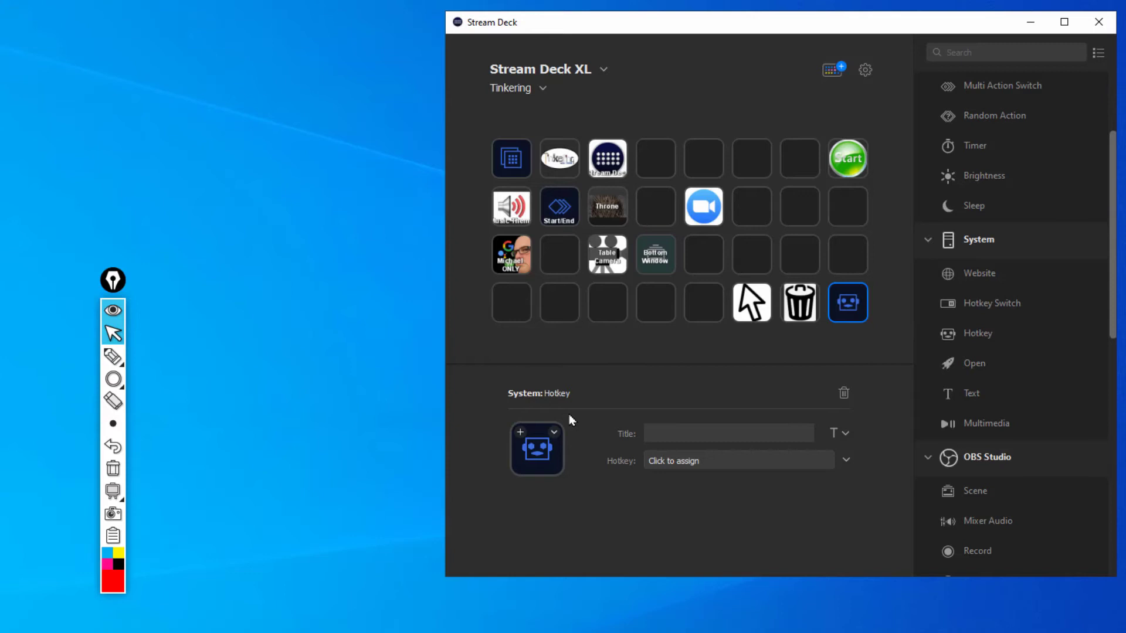
- Give the last bottom-row key the red circle icon from file and the Ctrl+Shift+E shortcut
{"action": "left_click", "coordinate": [554, 431]}
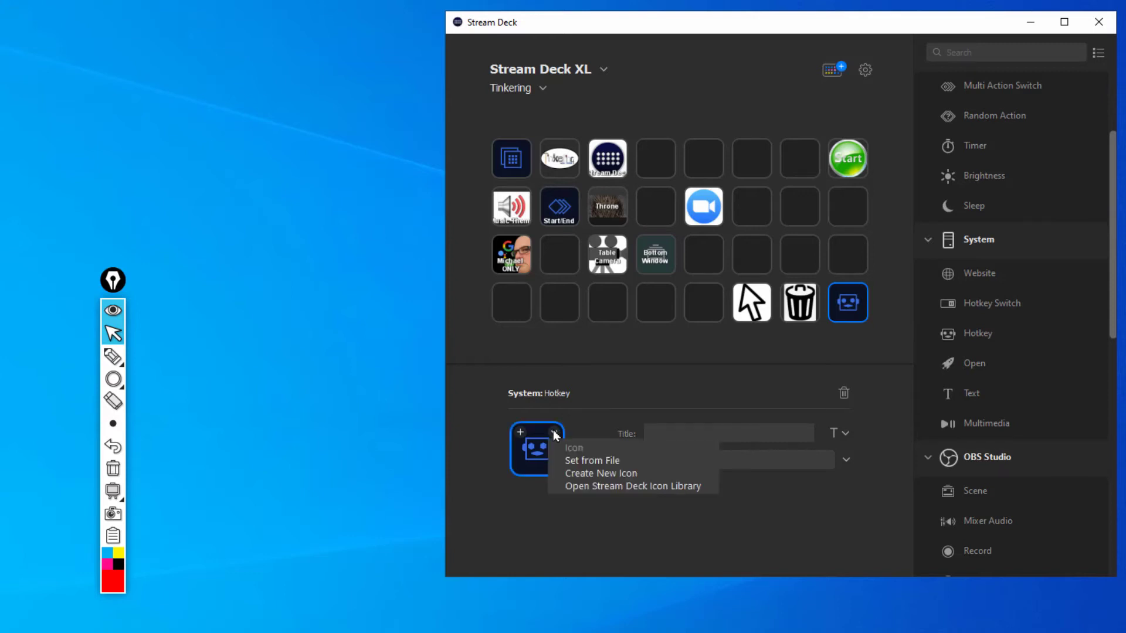
{"action": "left_click", "coordinate": [601, 473]}
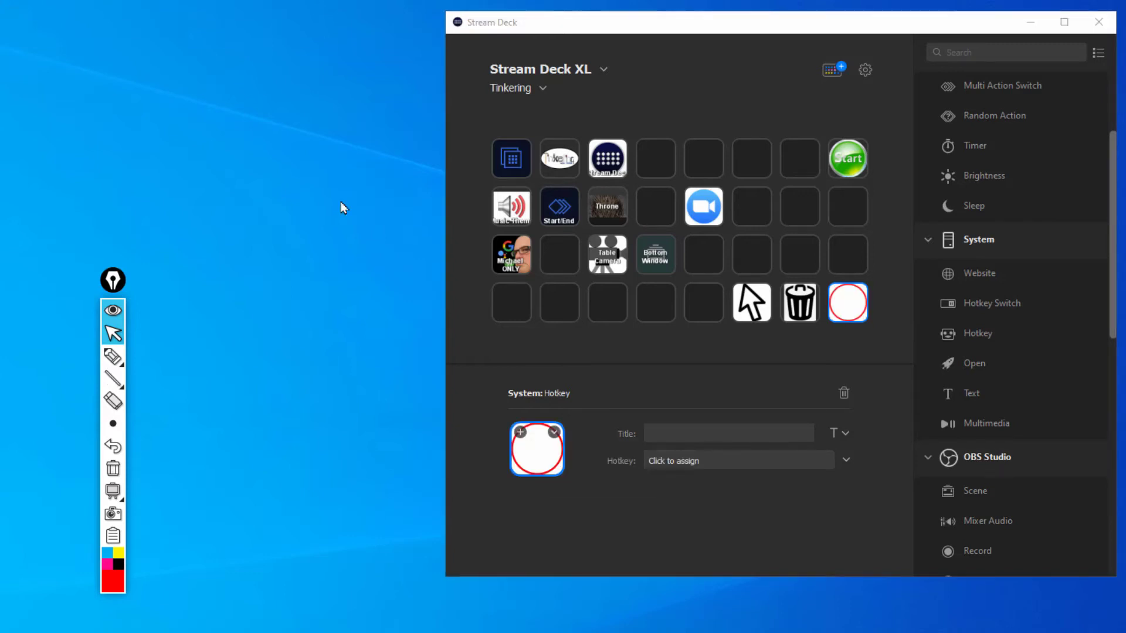
{"action": "mouse_move", "coordinate": [721, 468]}
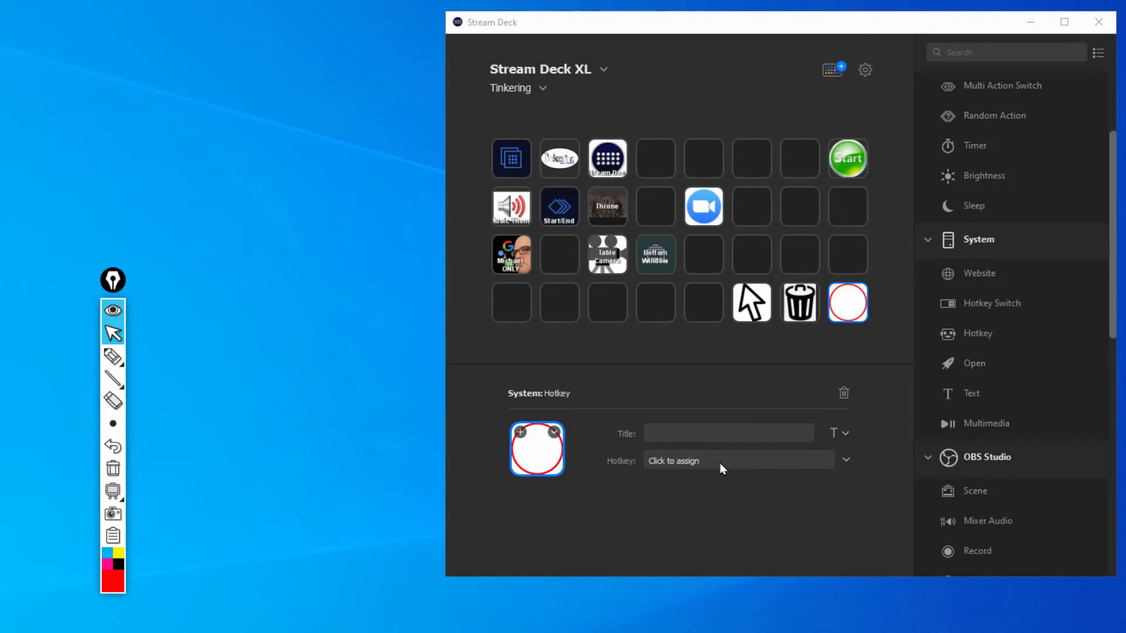
{"action": "mouse_move", "coordinate": [234, 416]}
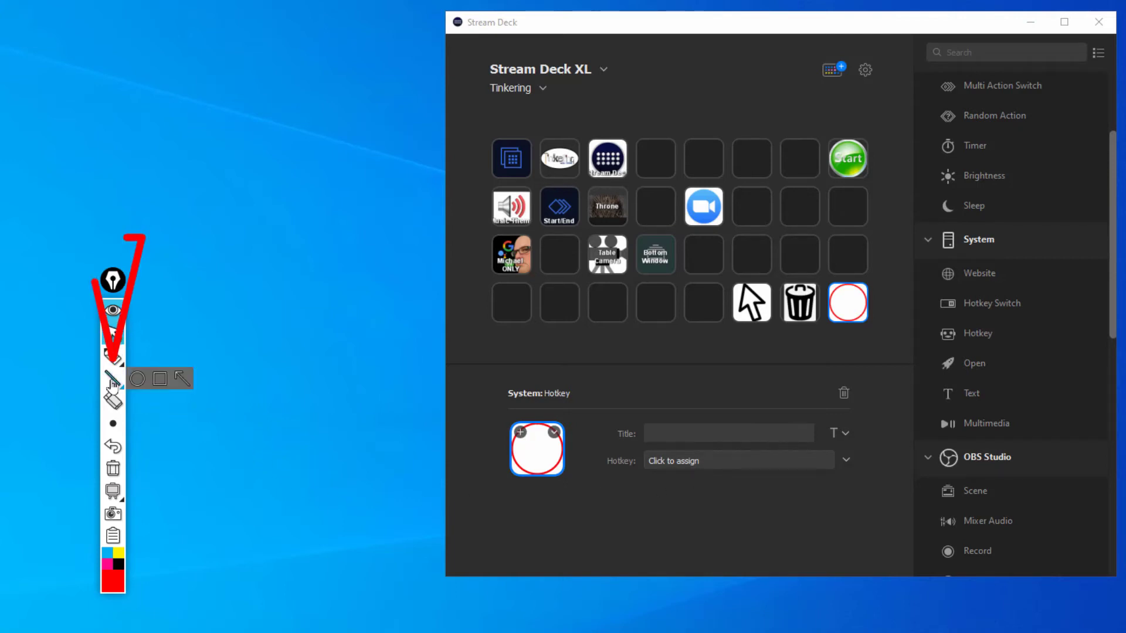
{"action": "mouse_move", "coordinate": [136, 379]}
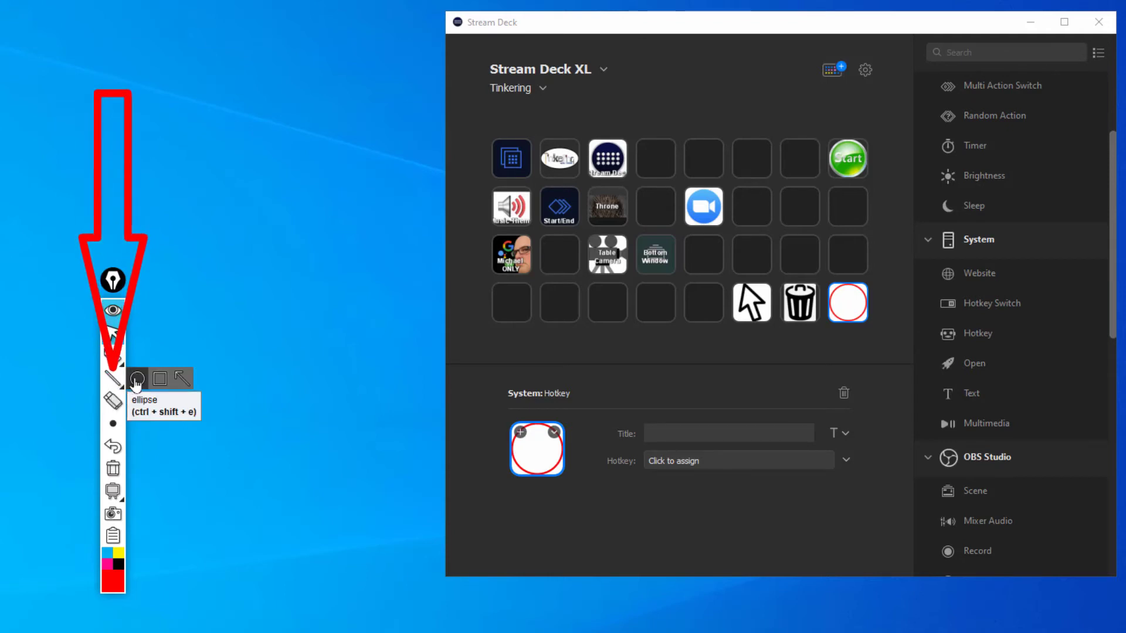
{"action": "key", "text": "ctrl+shift+e"}
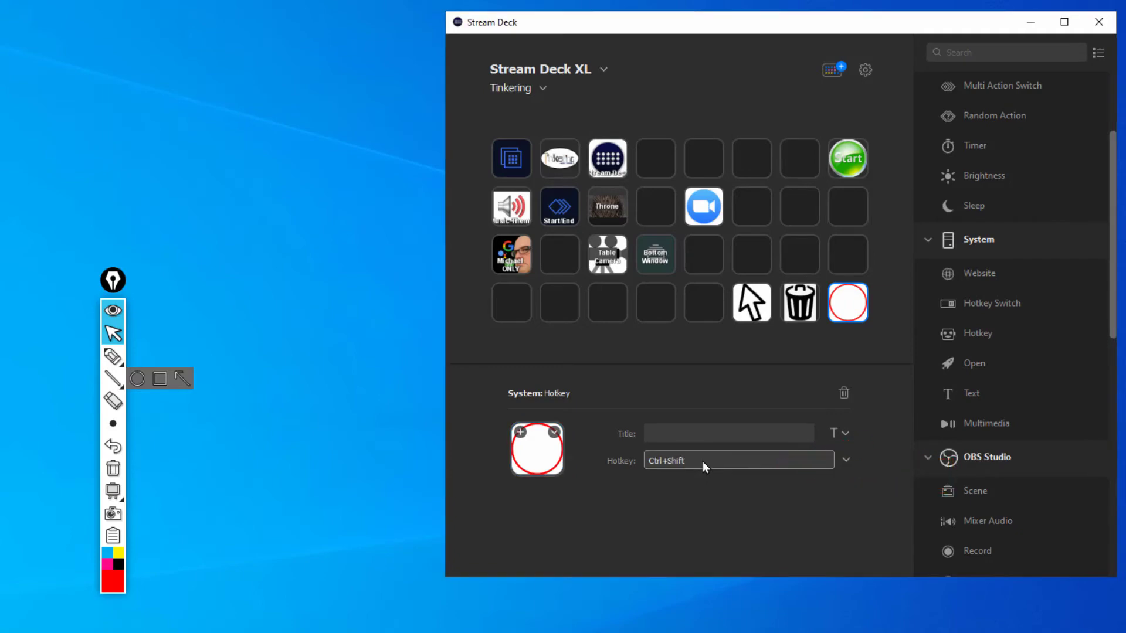
{"action": "key", "text": "e"}
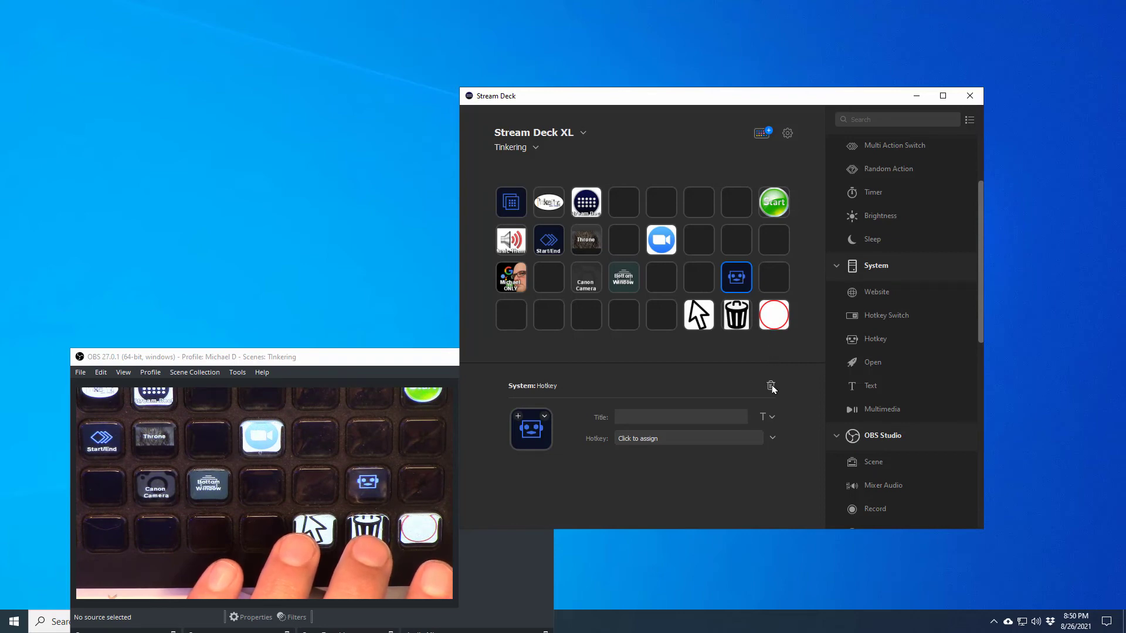
- Delete the blank third-row hotkey key, re-drop a Hotkey there, and delete it again
{"action": "left_click", "coordinate": [772, 386]}
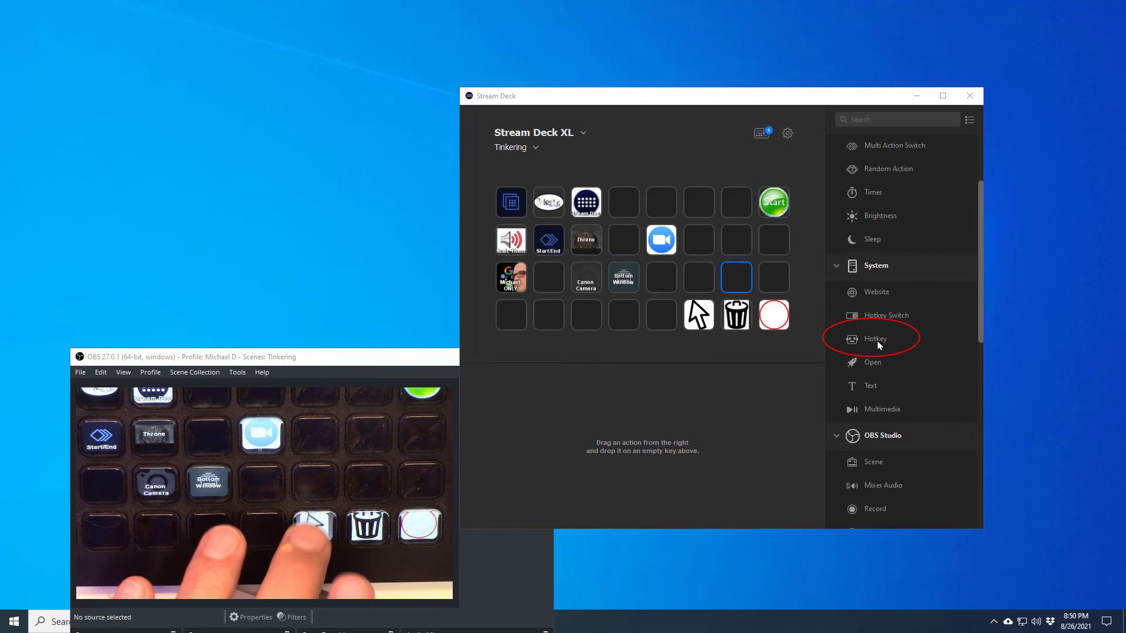
{"action": "left_click_drag", "start_coordinate": [875, 338], "coordinate": [747, 285]}
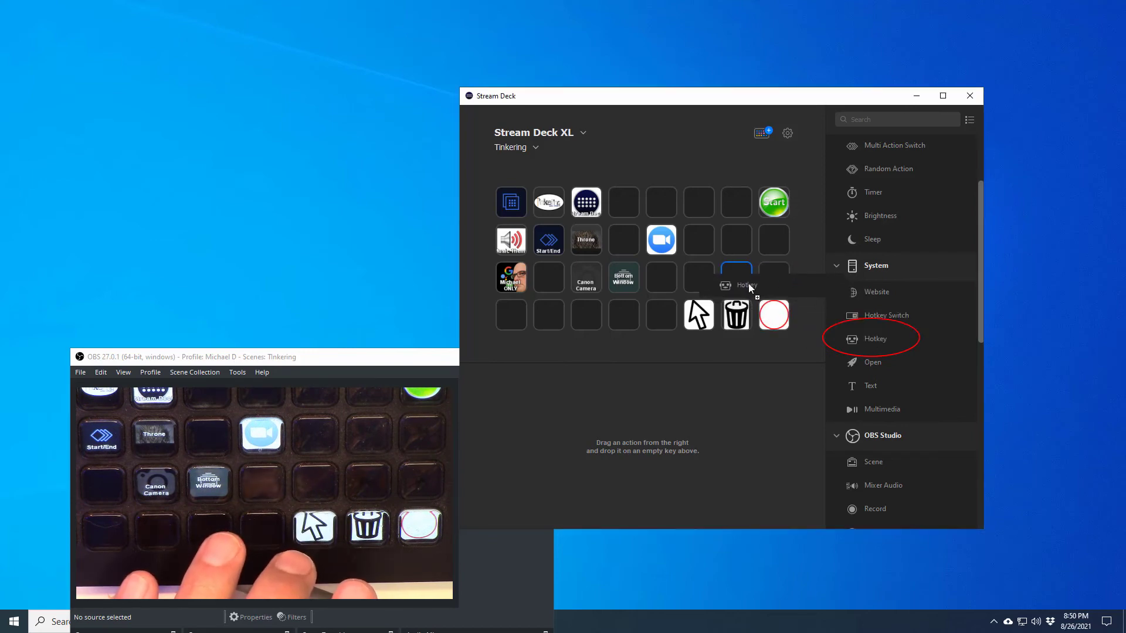
{"action": "left_click_drag", "start_coordinate": [874, 338], "coordinate": [736, 277]}
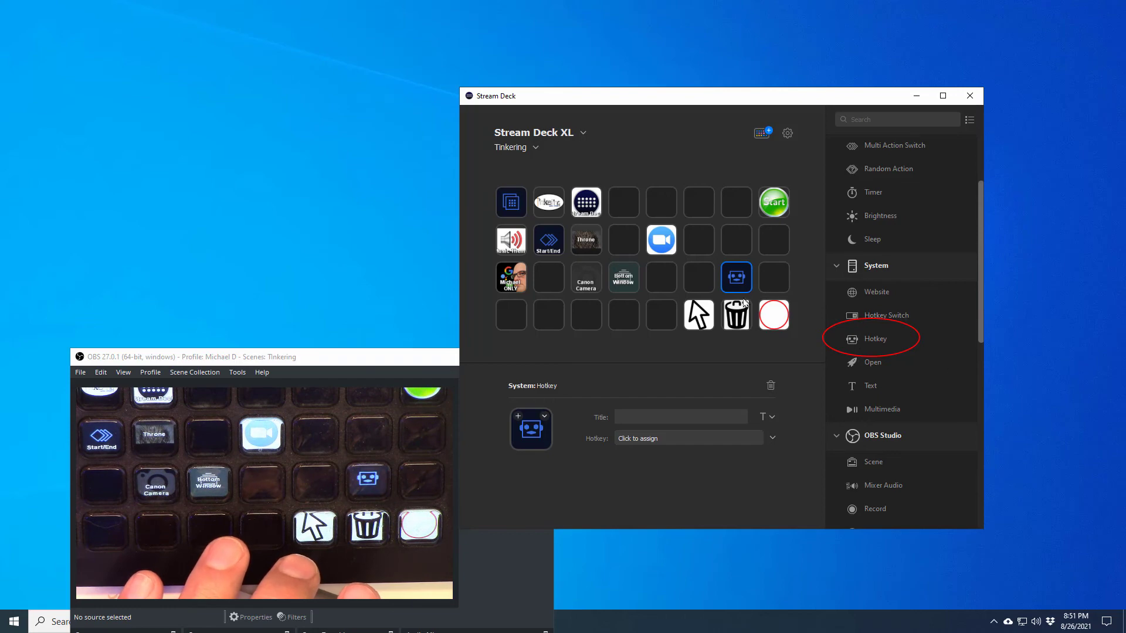
{"action": "mouse_move", "coordinate": [859, 347]}
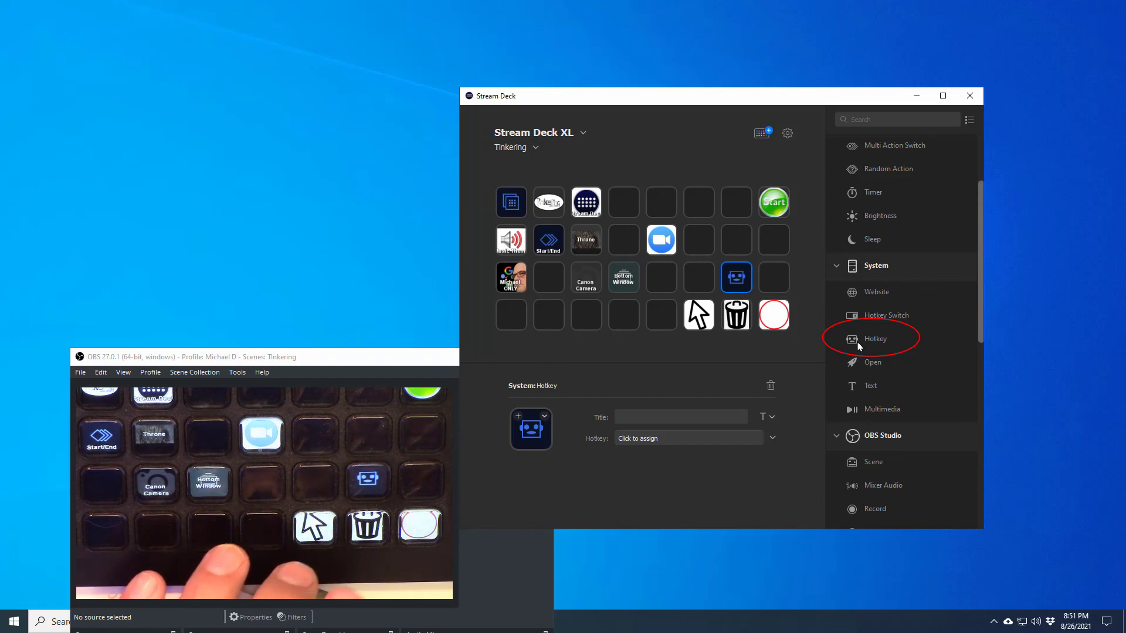
{"action": "mouse_move", "coordinate": [837, 357]}
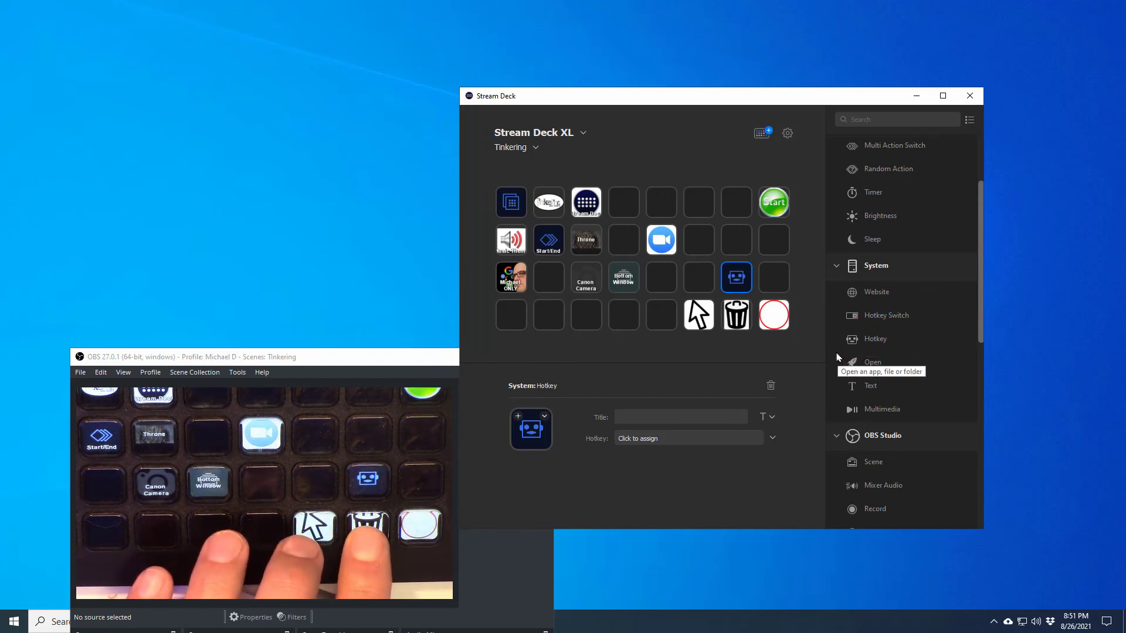
{"action": "mouse_move", "coordinate": [775, 360]}
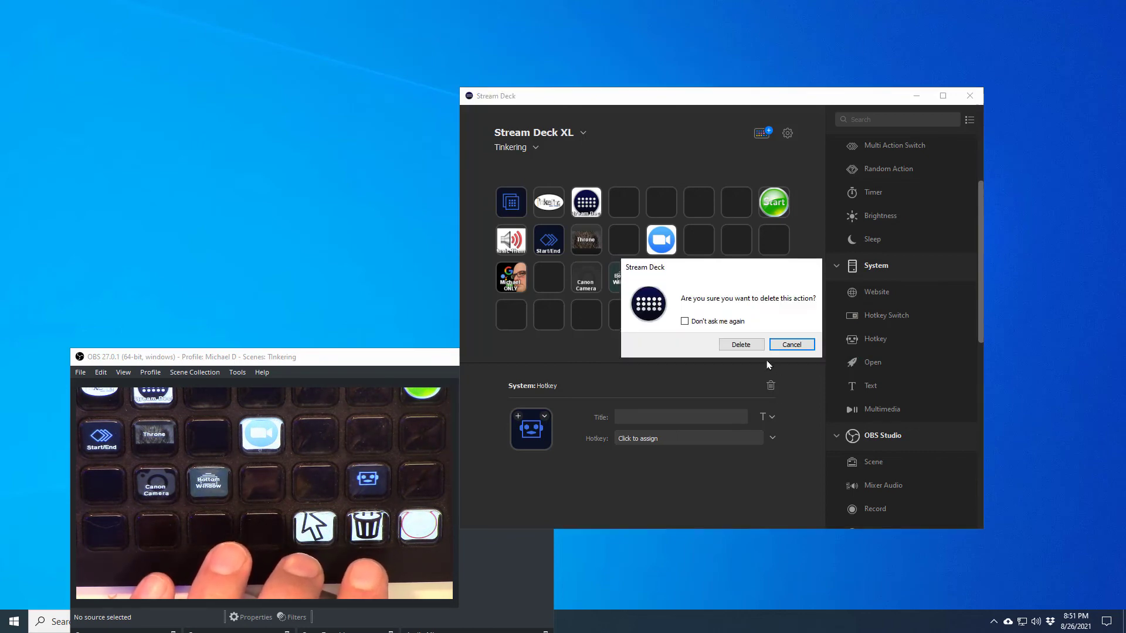
{"action": "left_click", "coordinate": [740, 345]}
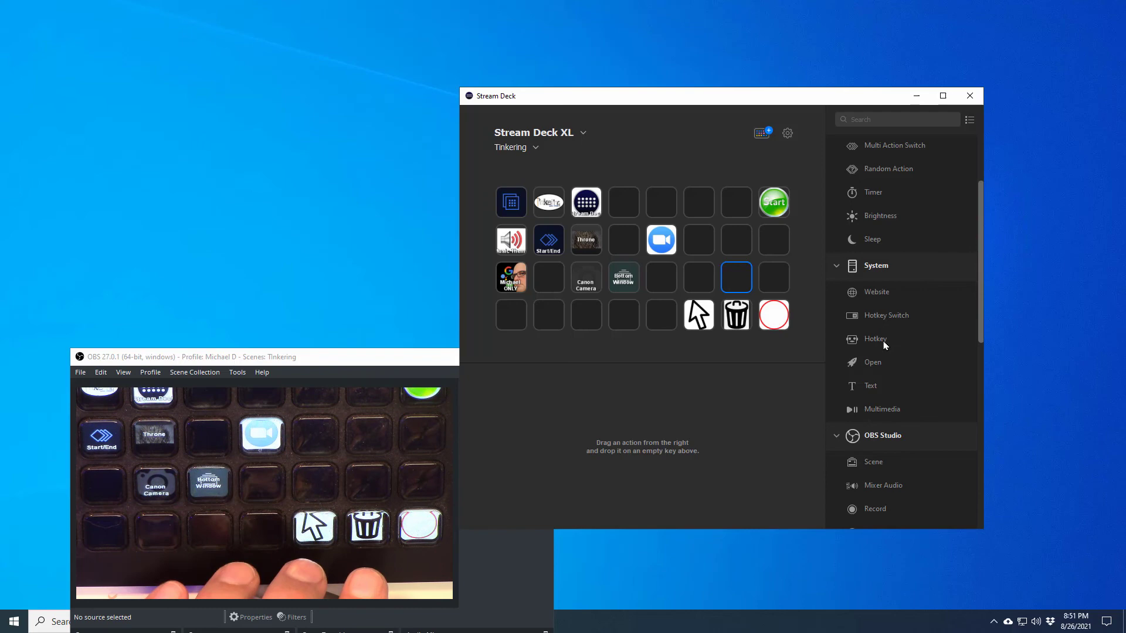
{"action": "mouse_move", "coordinate": [875, 337]}
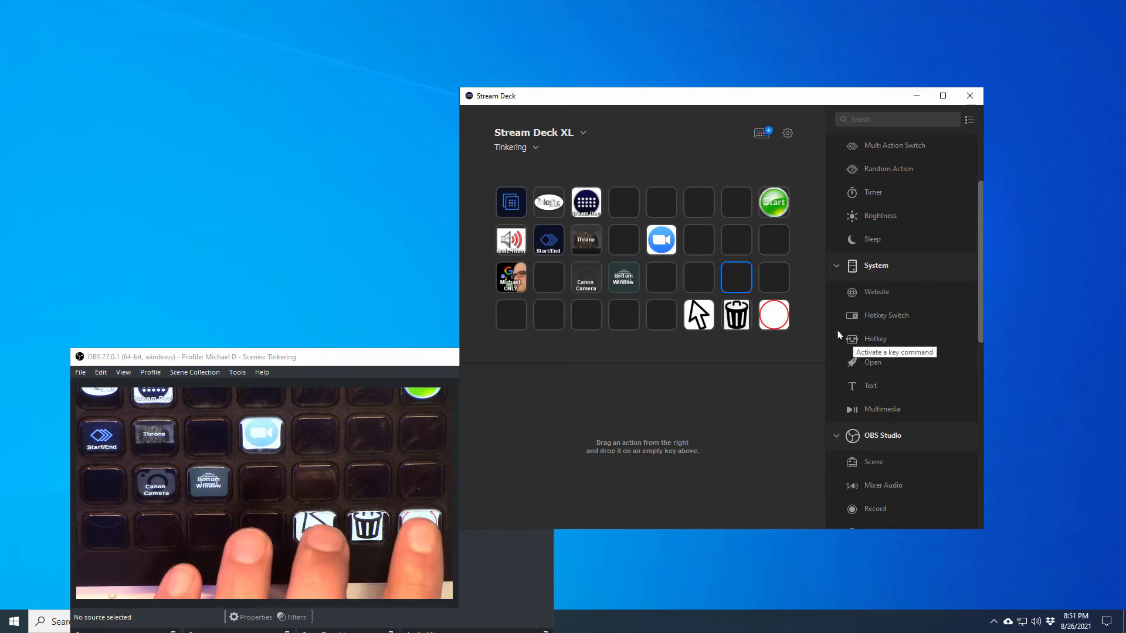